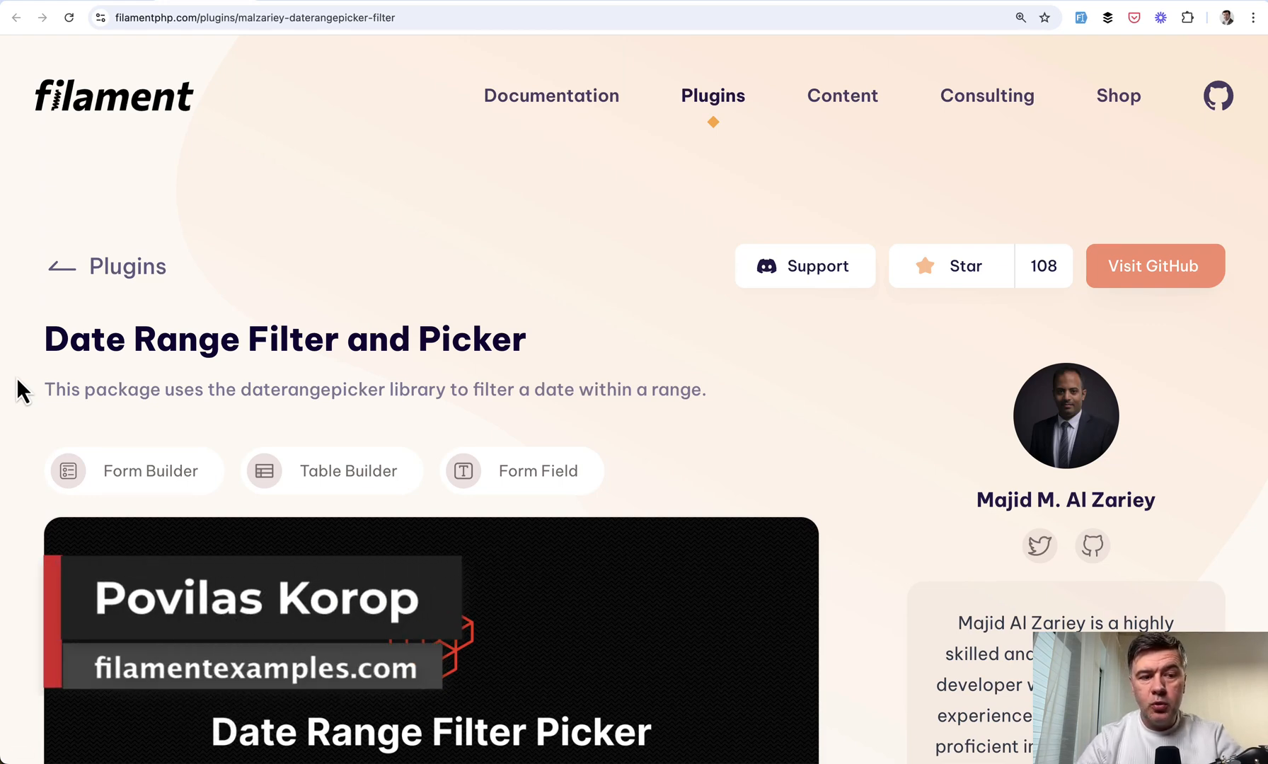
Scroll the plugin page down towards the Visit GitHub link
{"action": "scroll", "scroll_direction": "down", "scroll_amount": 3}
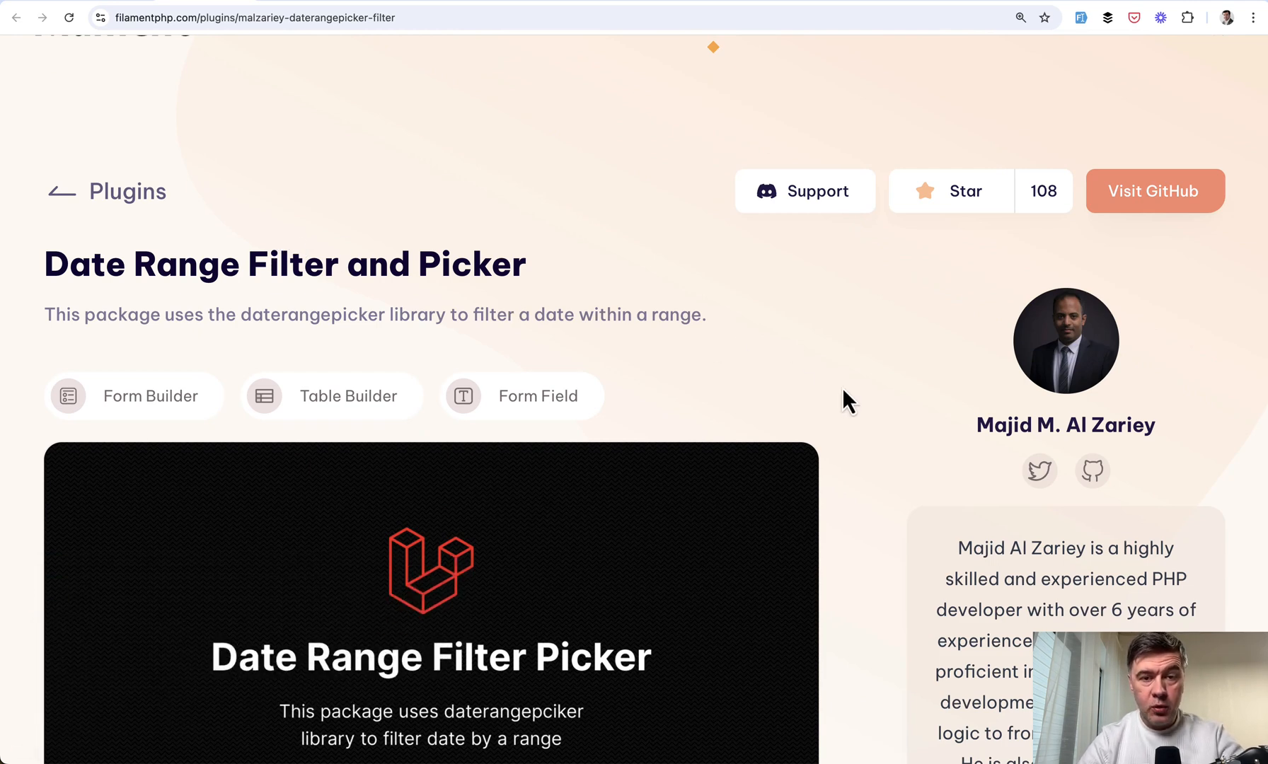
{"action": "scroll", "scroll_direction": "down", "scroll_amount": 3}
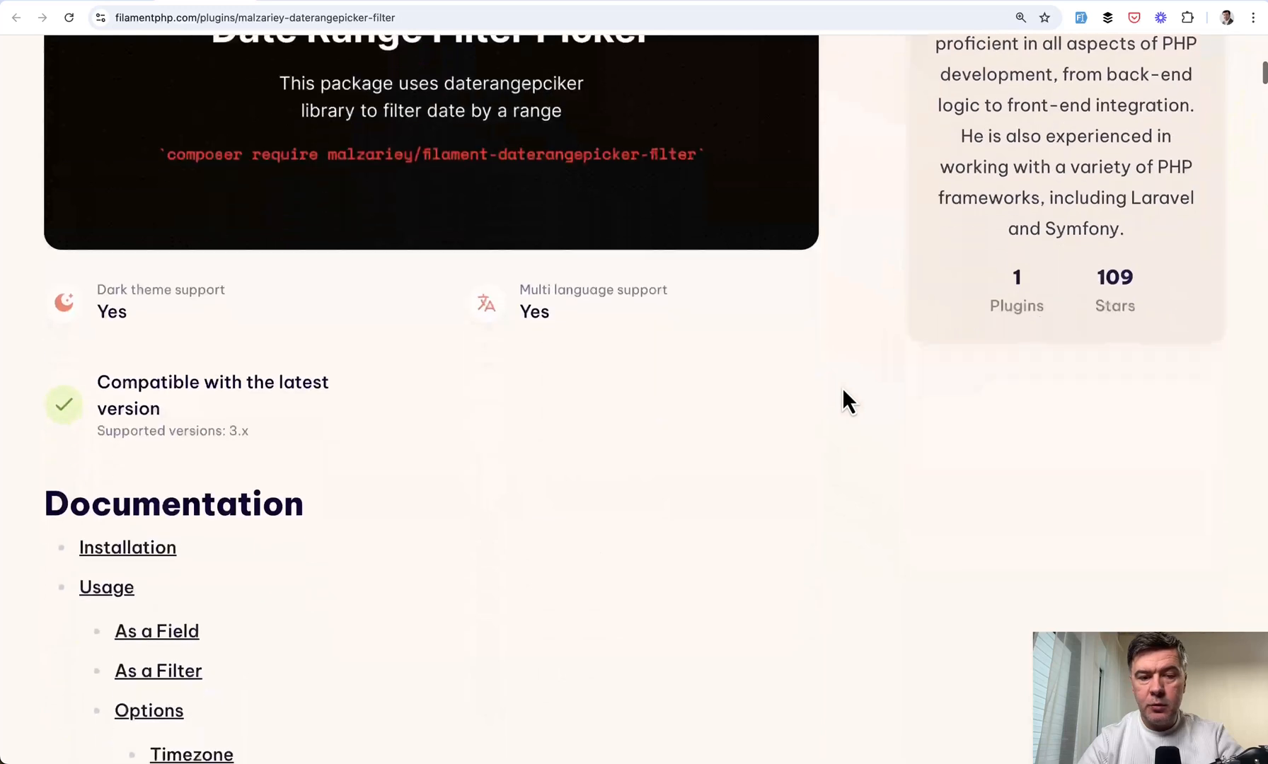
{"action": "scroll", "scroll_direction": "down", "scroll_amount": 3}
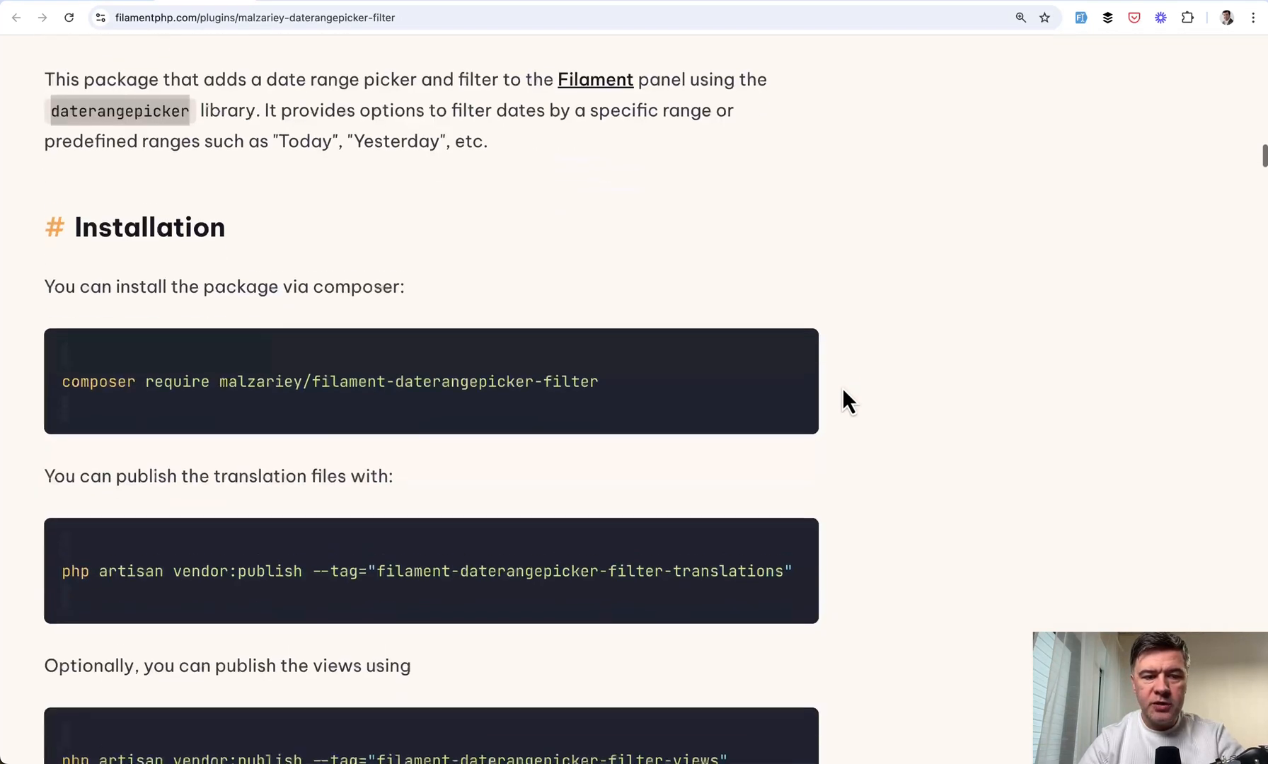
{"action": "scroll", "scroll_direction": "down", "scroll_amount": 3}
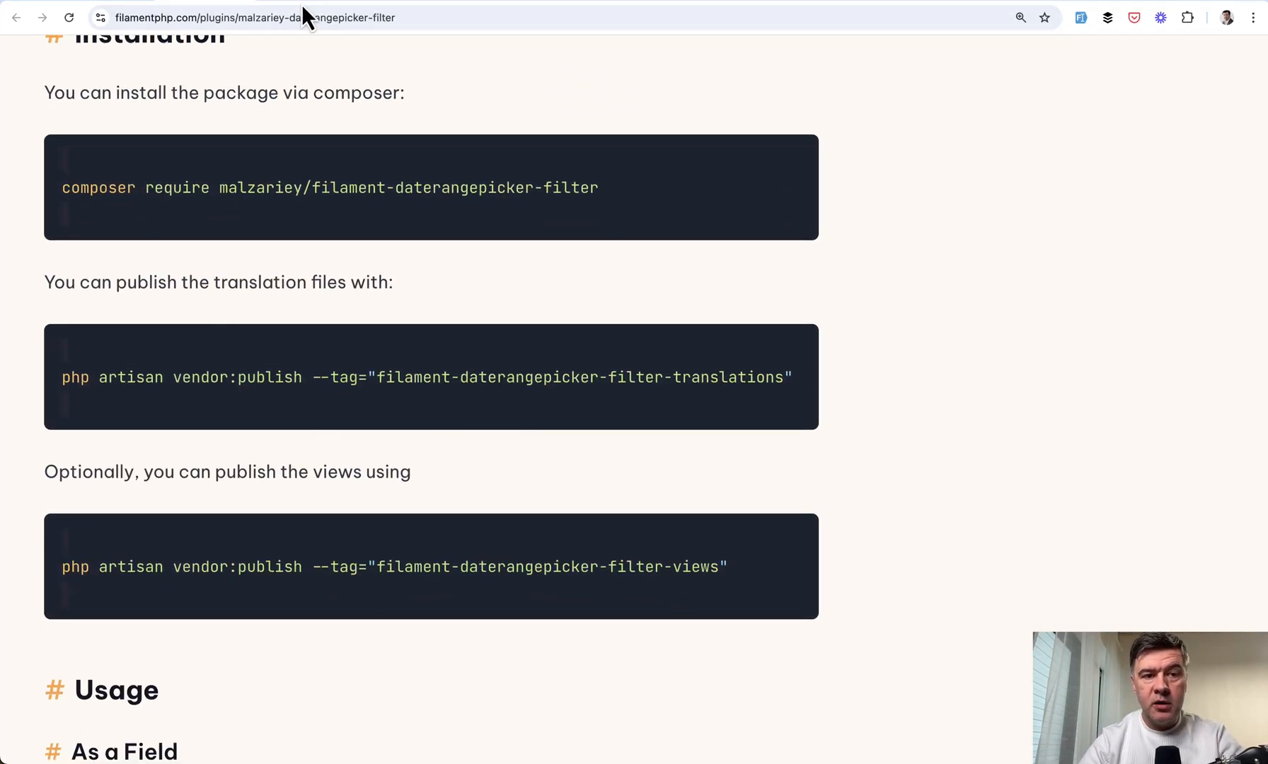
Open the plugin's GitHub repository and scroll its README to the Start/End Dates and Default sections
{"action": "left_click", "coordinate": [283, 17]}
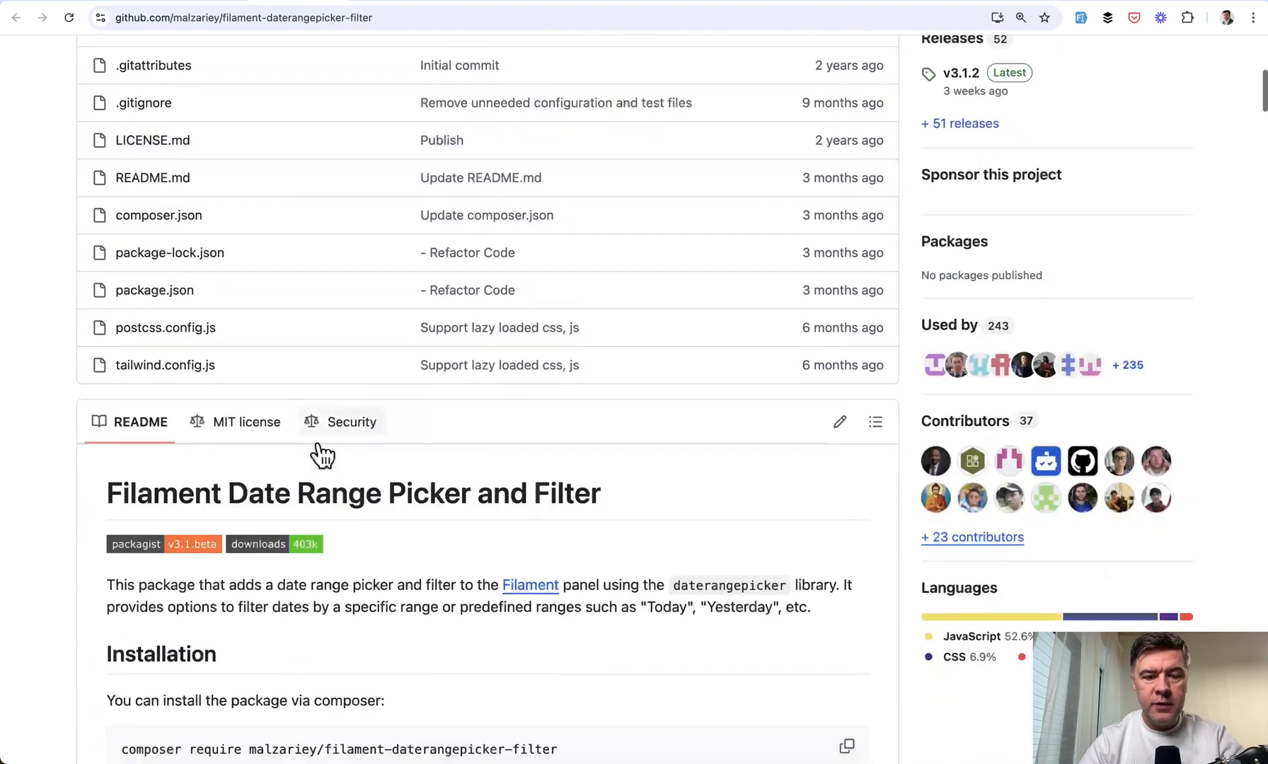
{"action": "scroll", "scroll_direction": "down", "scroll_amount": 3}
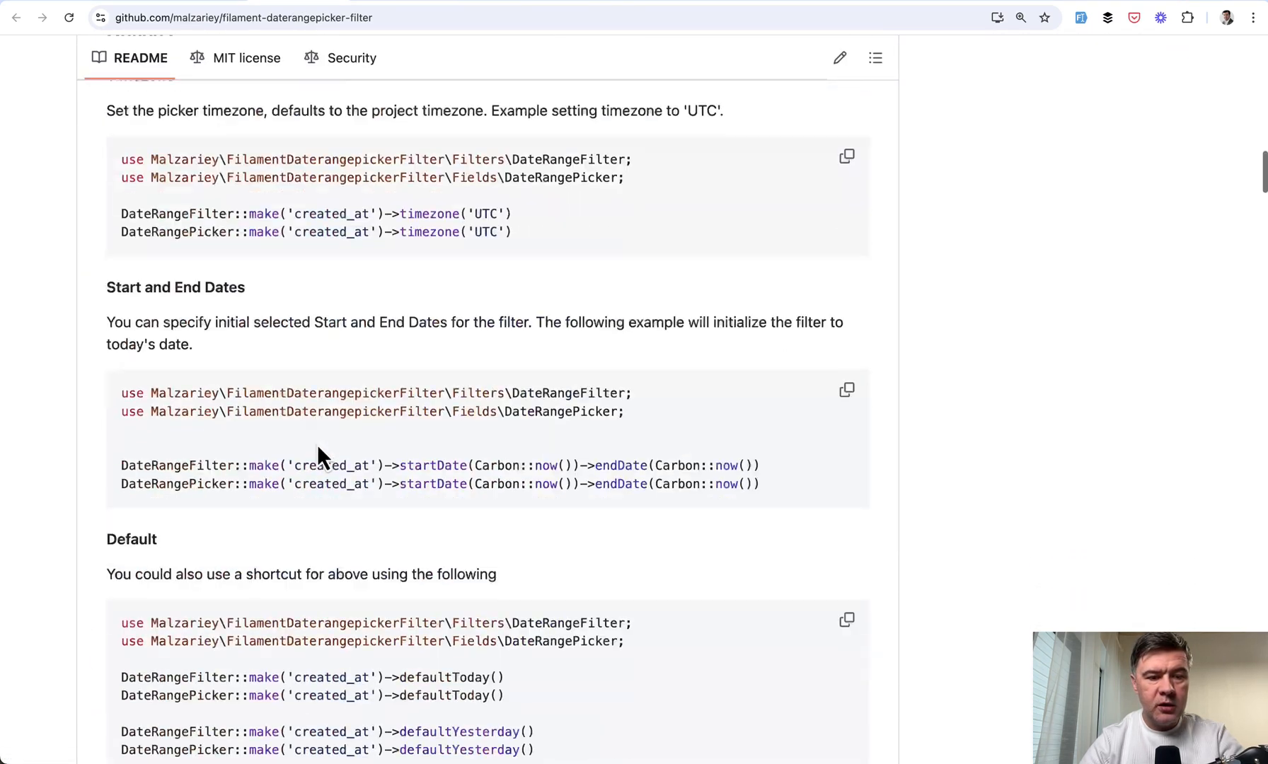
{"action": "scroll", "scroll_direction": "down", "scroll_amount": 3}
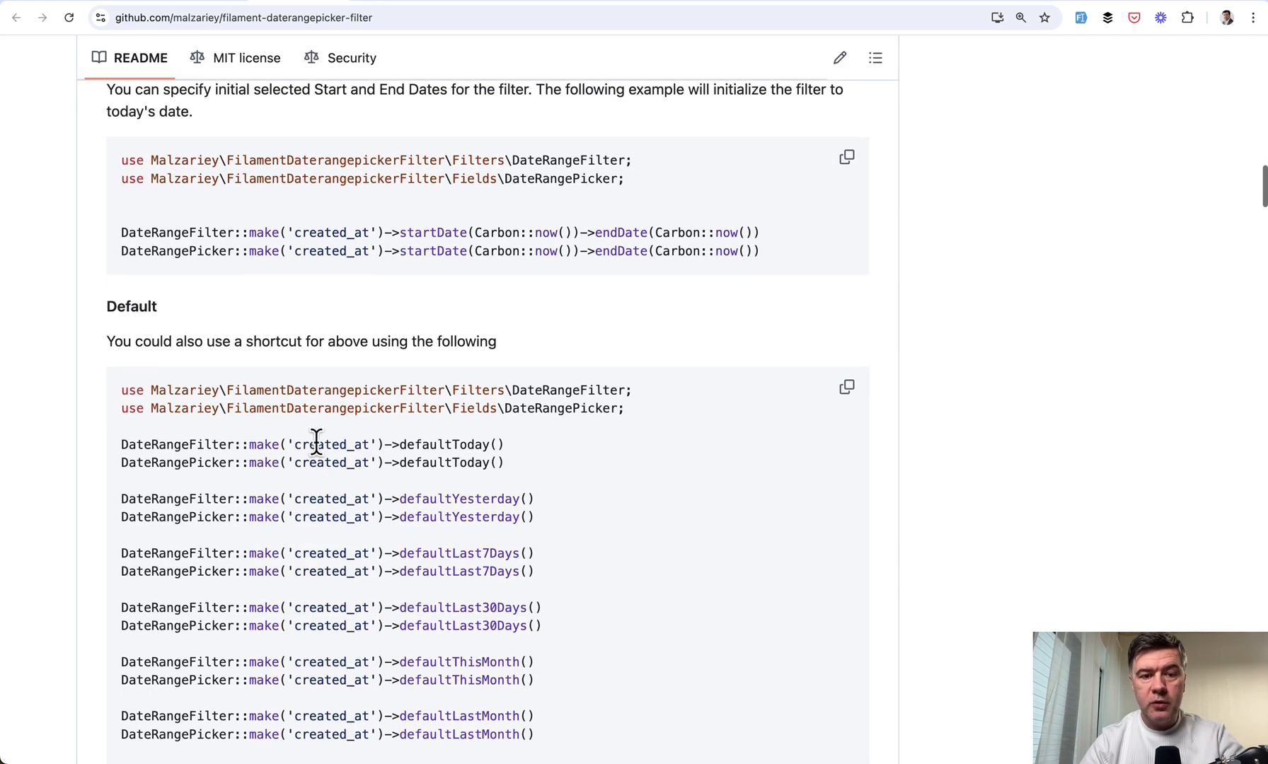
{"action": "mouse_move", "coordinate": [234, 20]}
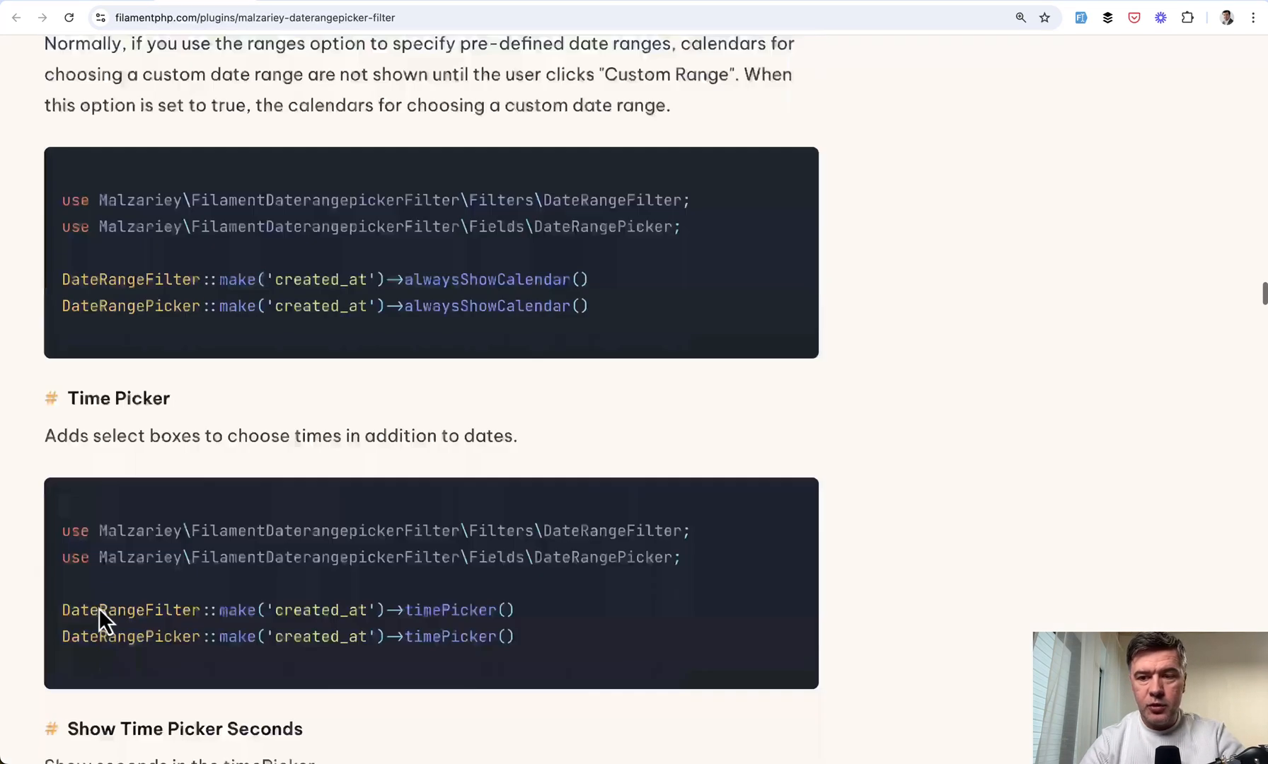
Scroll the plugin page through the options, featured plugins and light-mode calendar screenshots
{"action": "scroll", "scroll_direction": "down", "scroll_amount": 3}
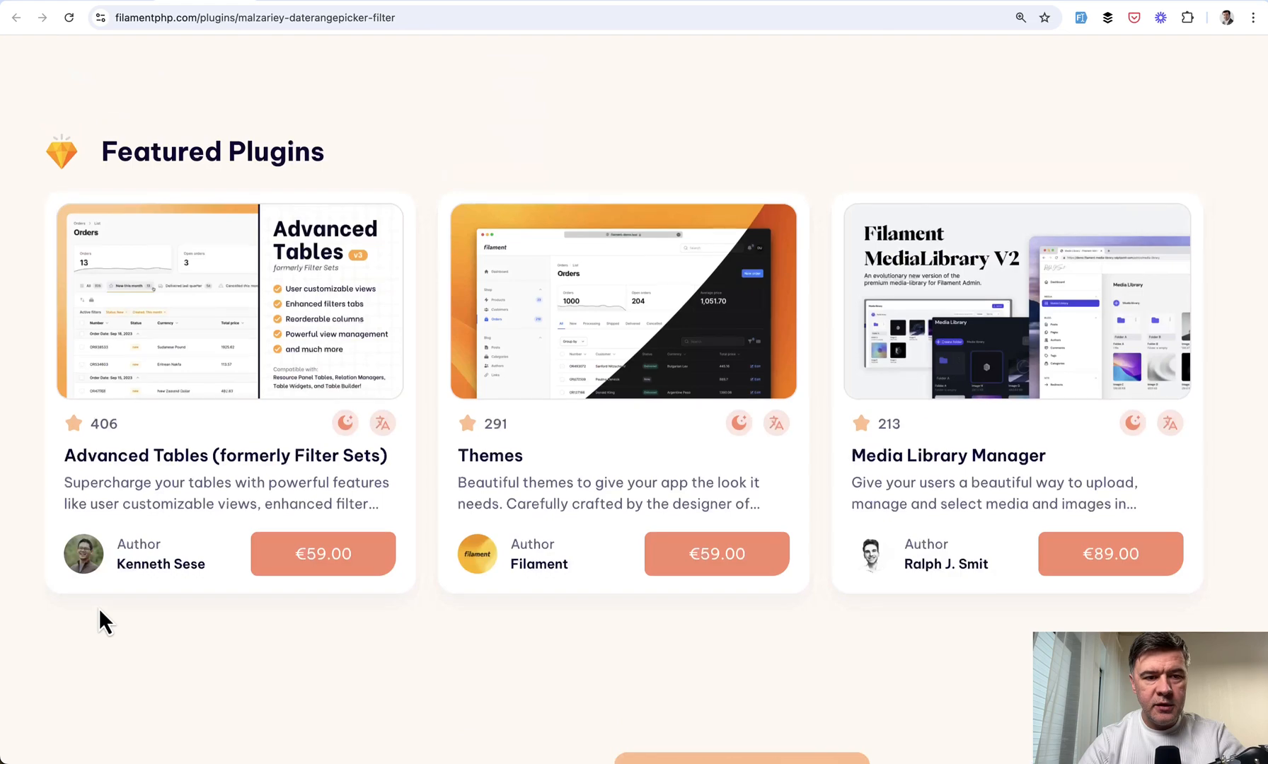
{"action": "scroll", "scroll_direction": "down", "scroll_amount": 3}
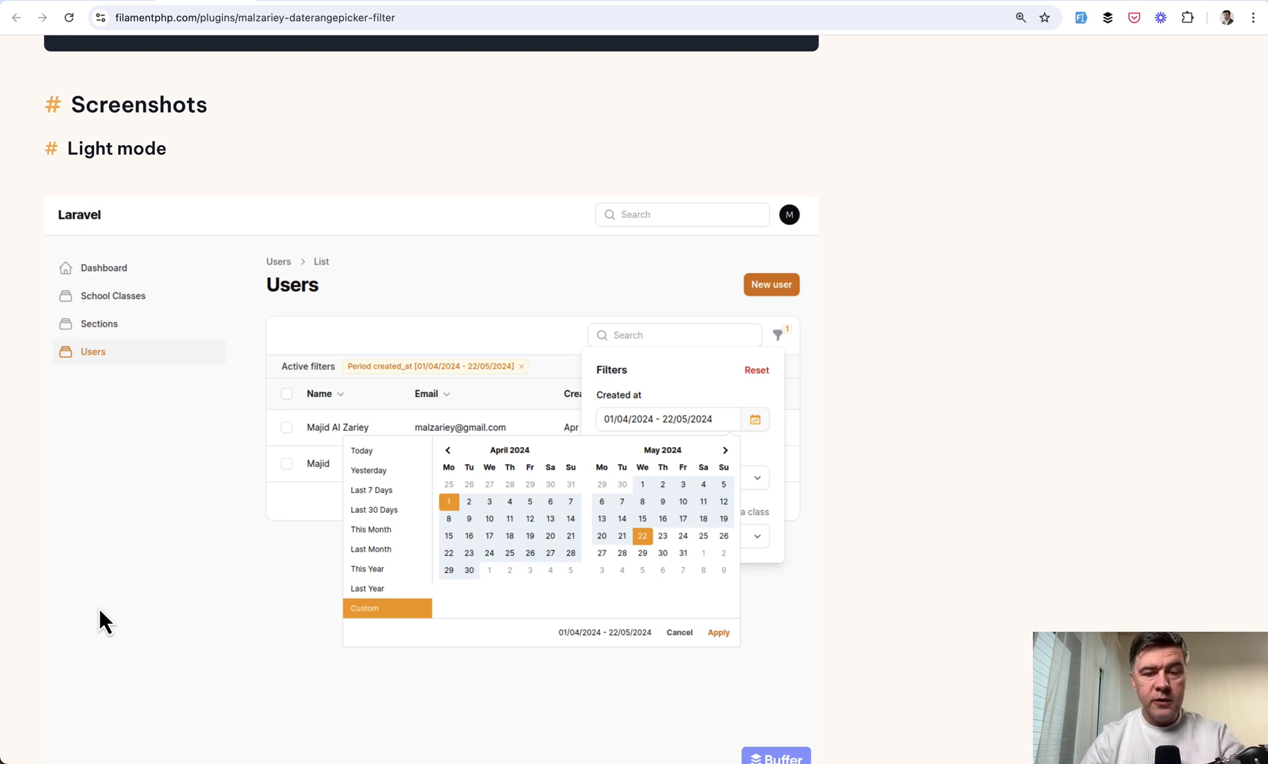
{"action": "scroll", "scroll_direction": "down", "scroll_amount": 3}
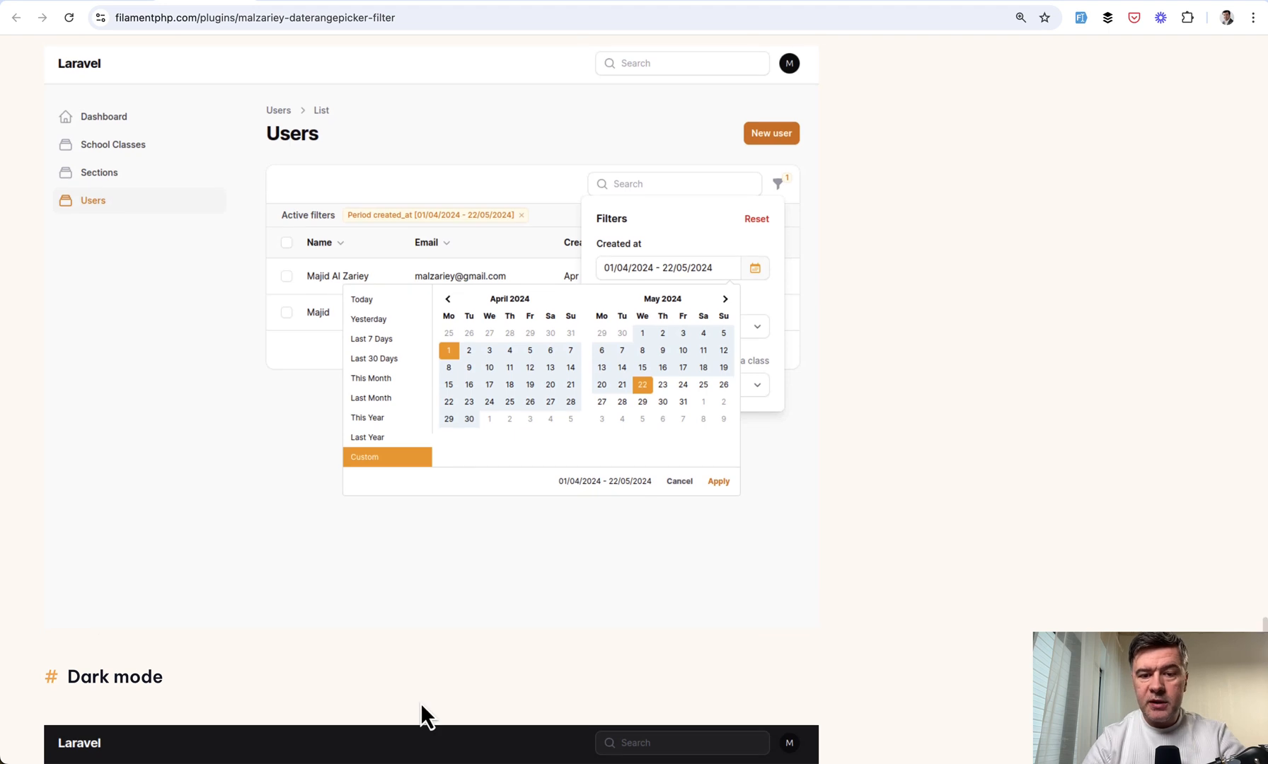
{"action": "mouse_move", "coordinate": [1043, 472]}
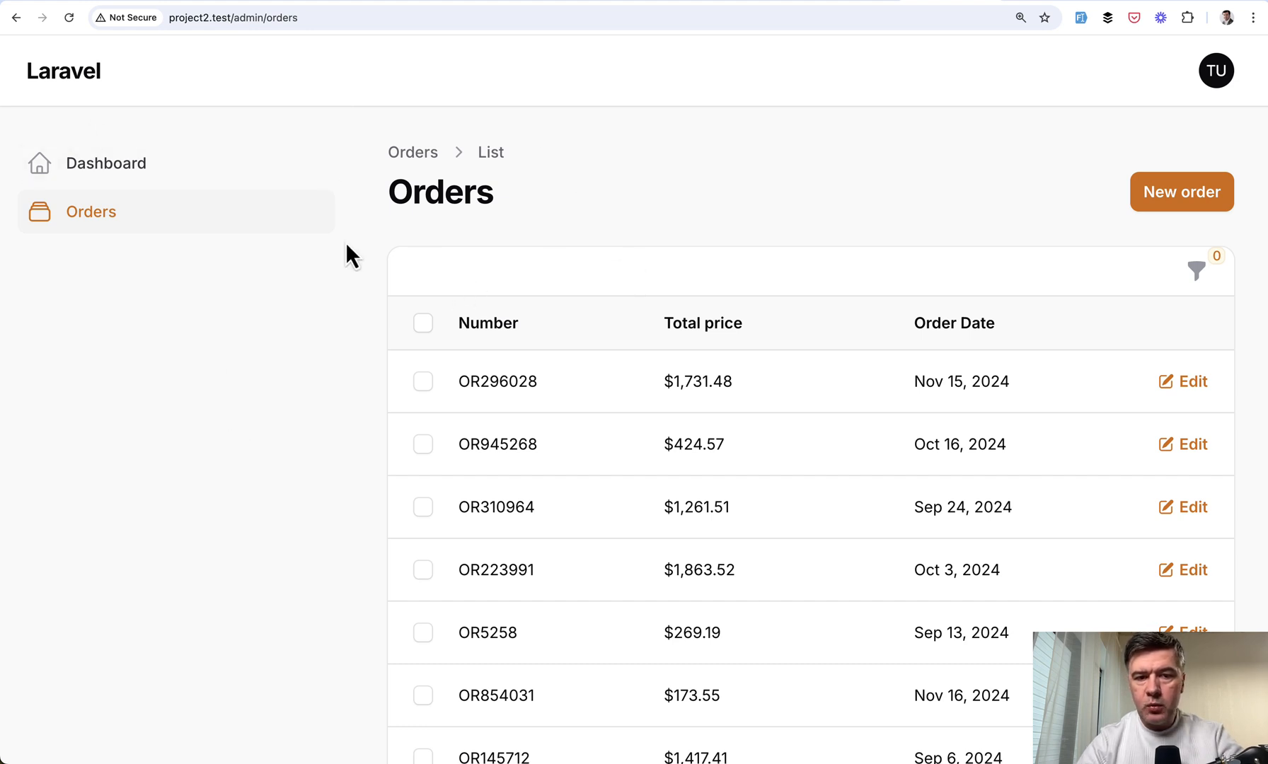
{"action": "mouse_move", "coordinate": [1195, 272]}
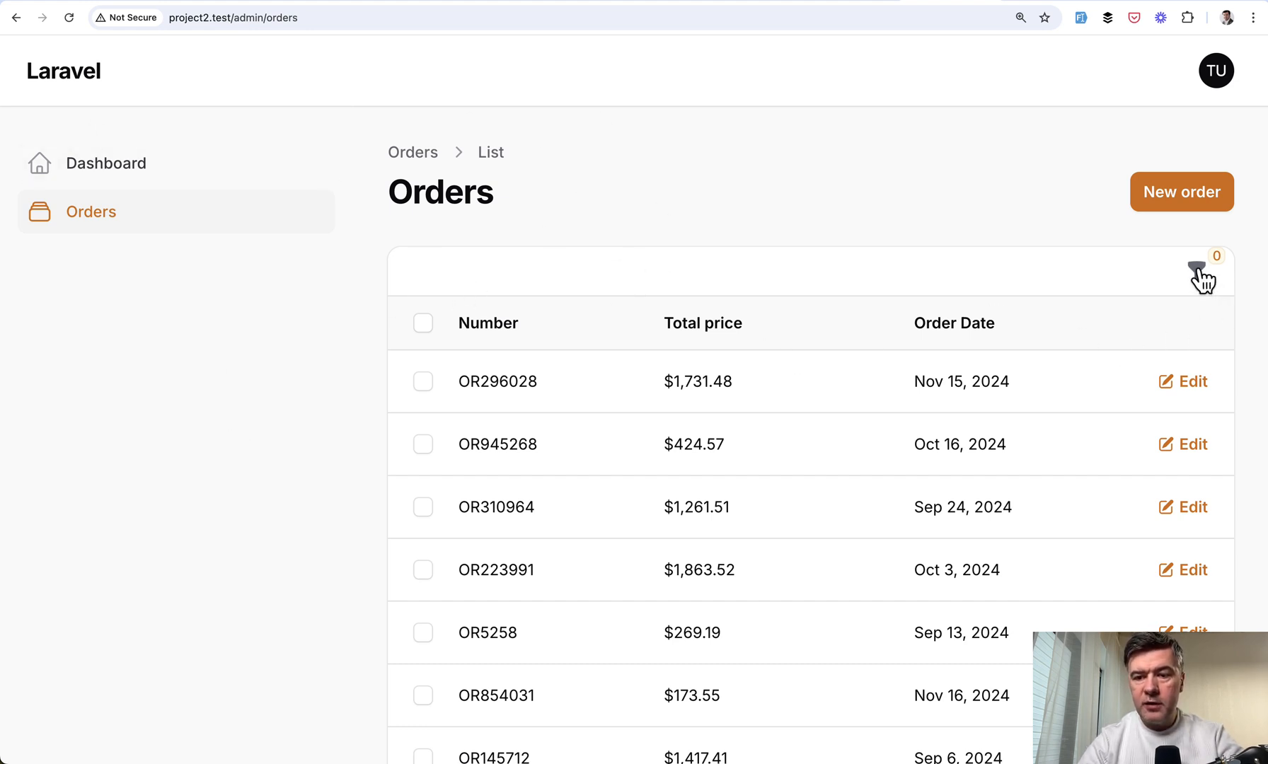
Filter the Orders table by Order Date 19/01/2025–25/01/2025 using the date range picker
{"action": "left_click", "coordinate": [1195, 270]}
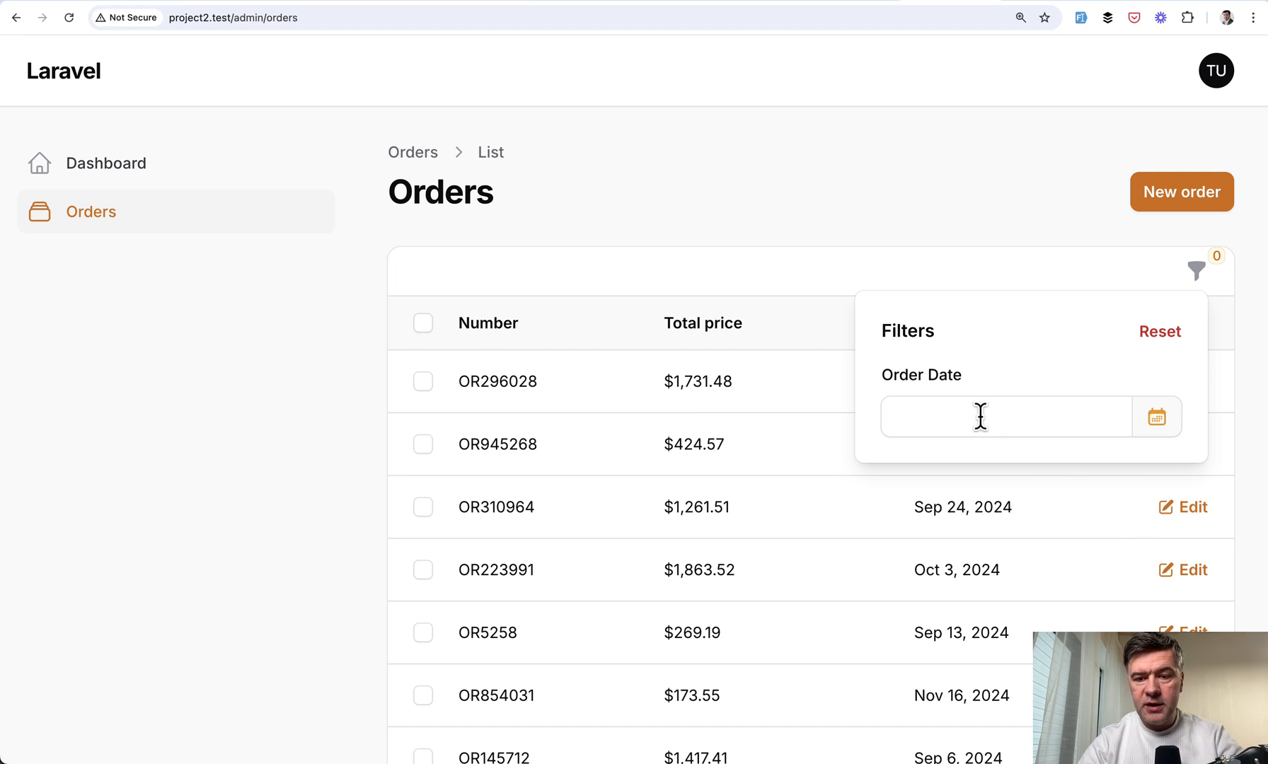
{"action": "left_click", "coordinate": [1005, 416]}
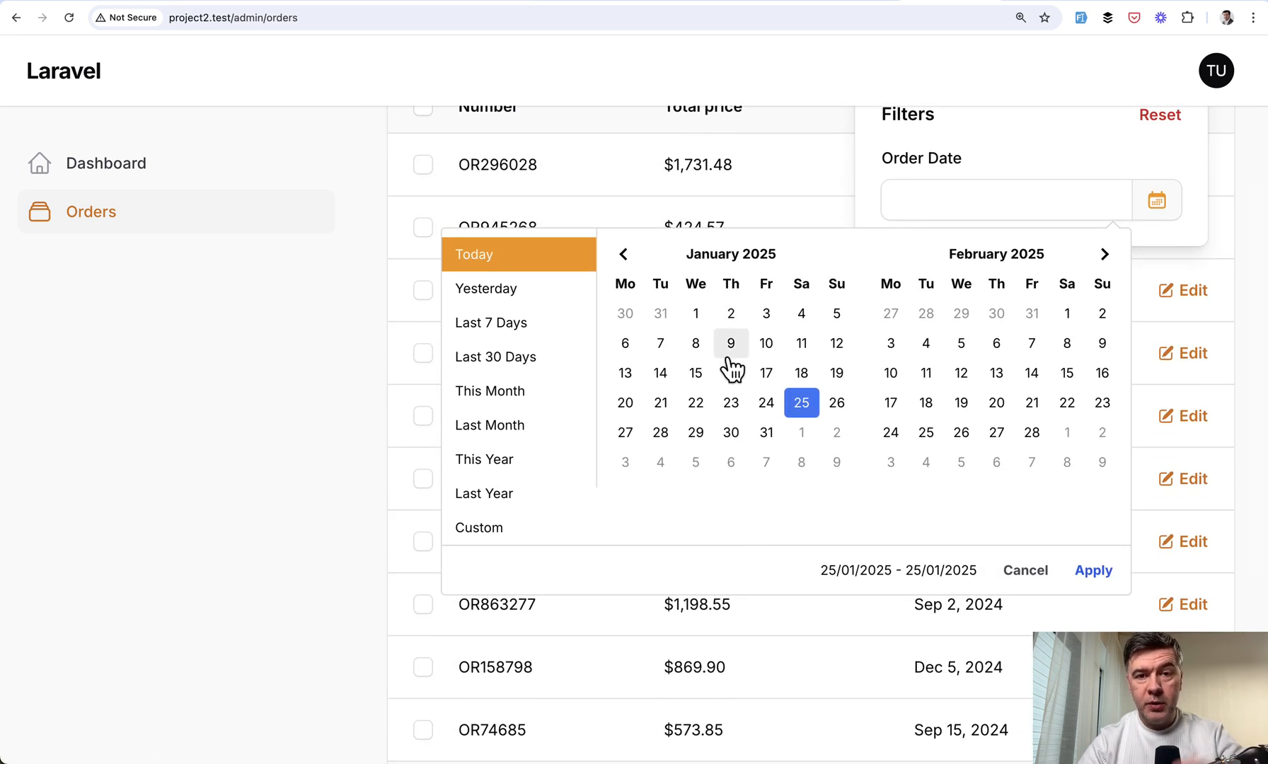
{"action": "mouse_move", "coordinate": [518, 322]}
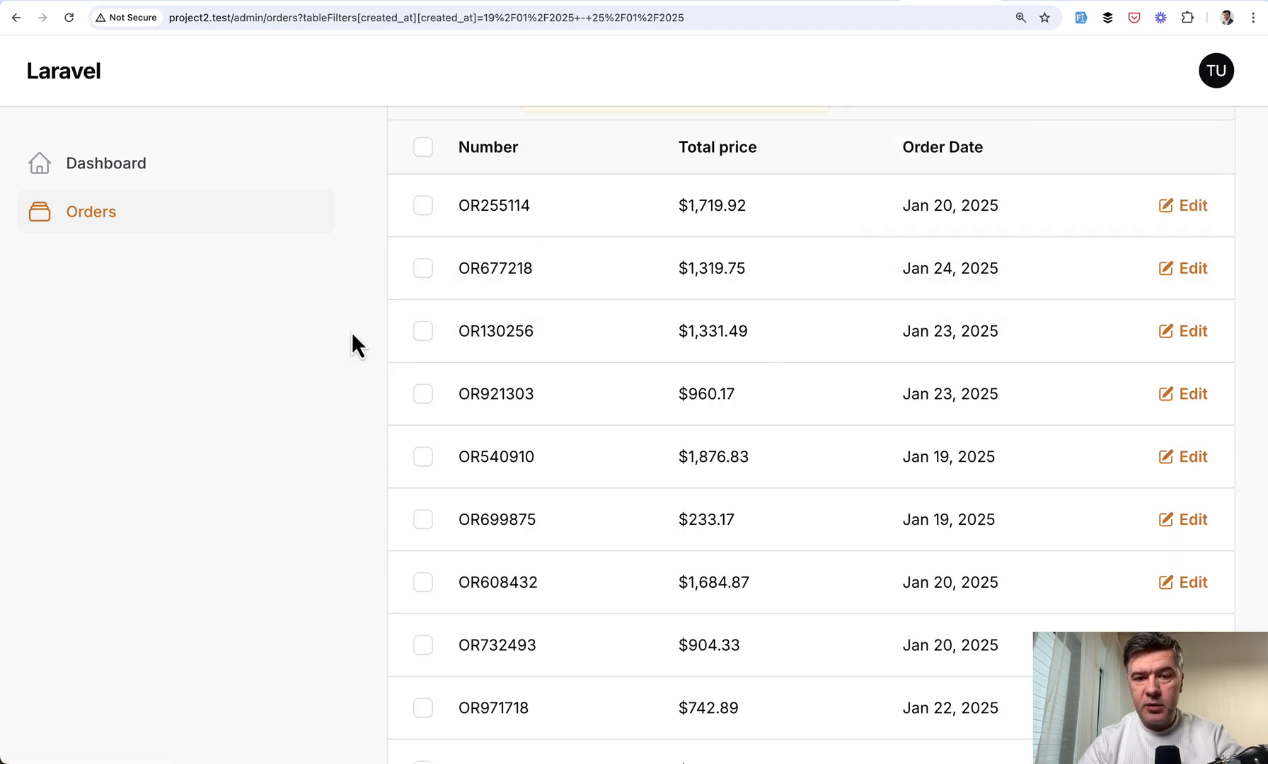
{"action": "scroll", "scroll_direction": "up", "scroll_amount": 3}
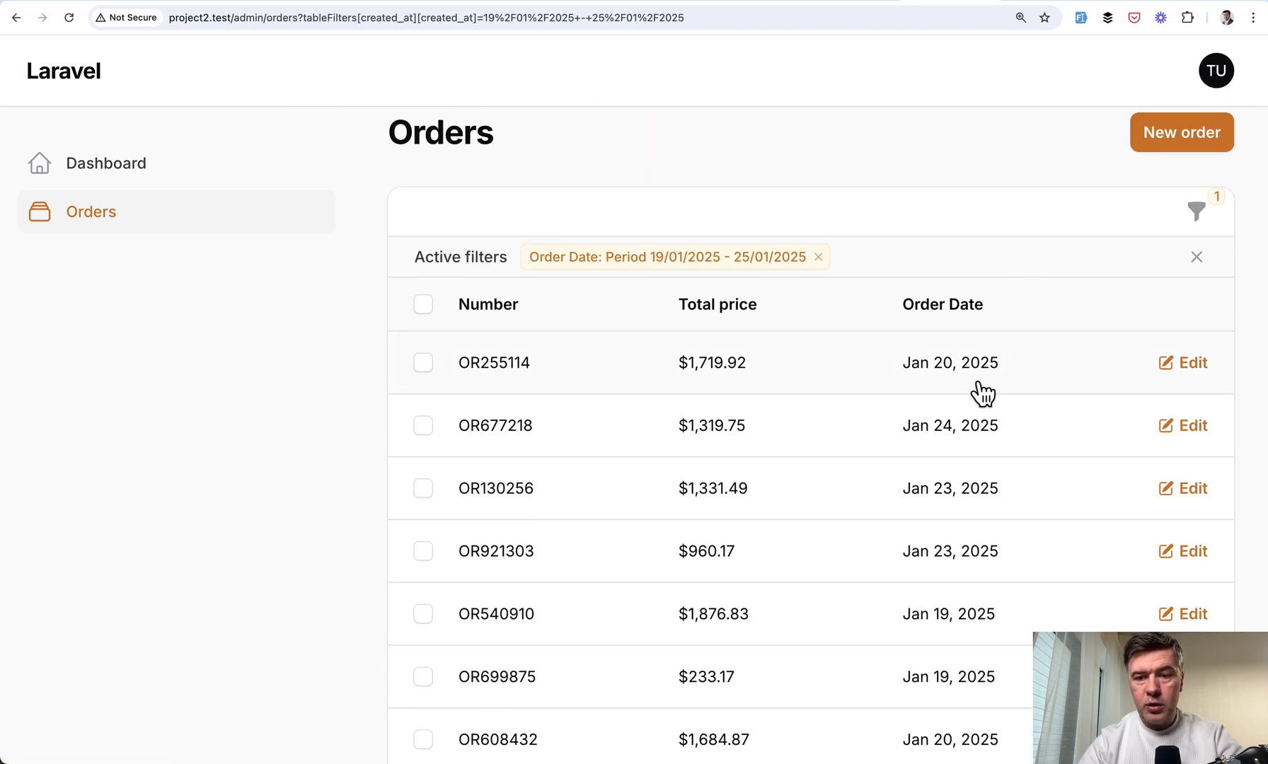
{"action": "mouse_move", "coordinate": [283, 389]}
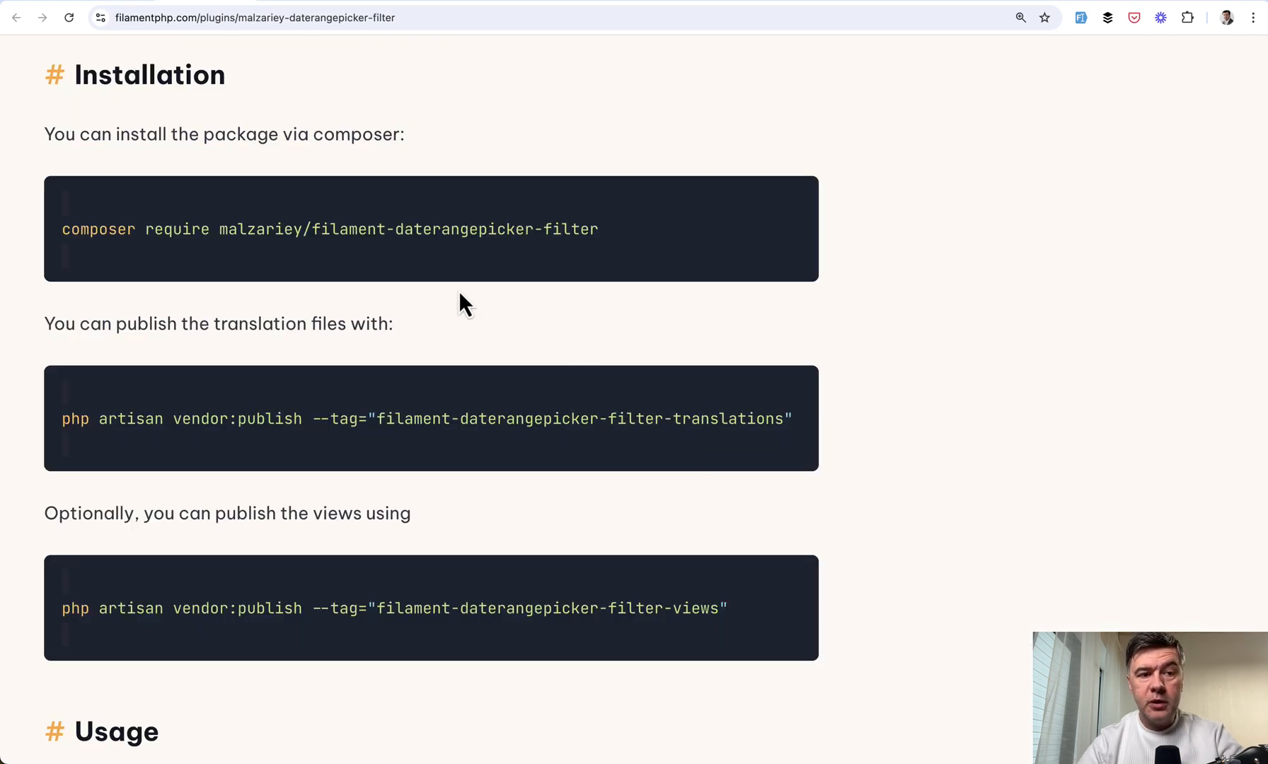
{"action": "mouse_move", "coordinate": [410, 278]}
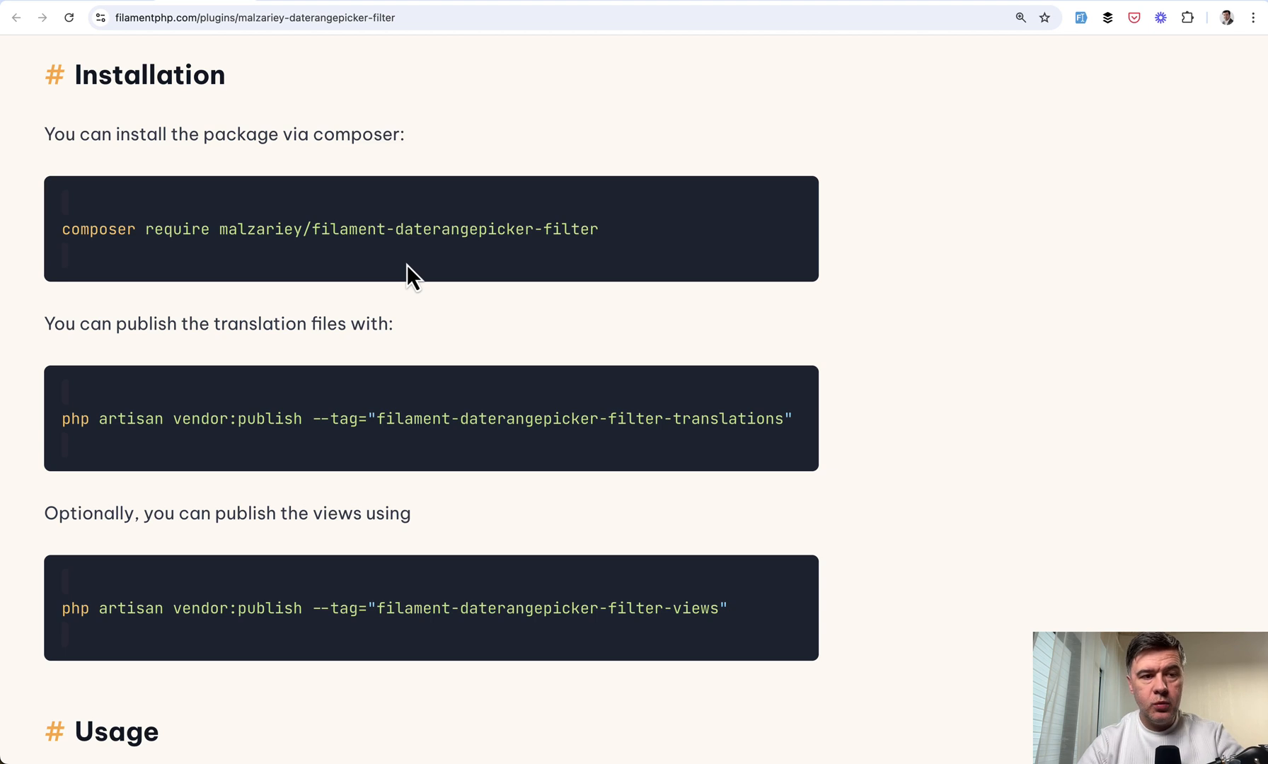
{"action": "mouse_move", "coordinate": [153, 386]}
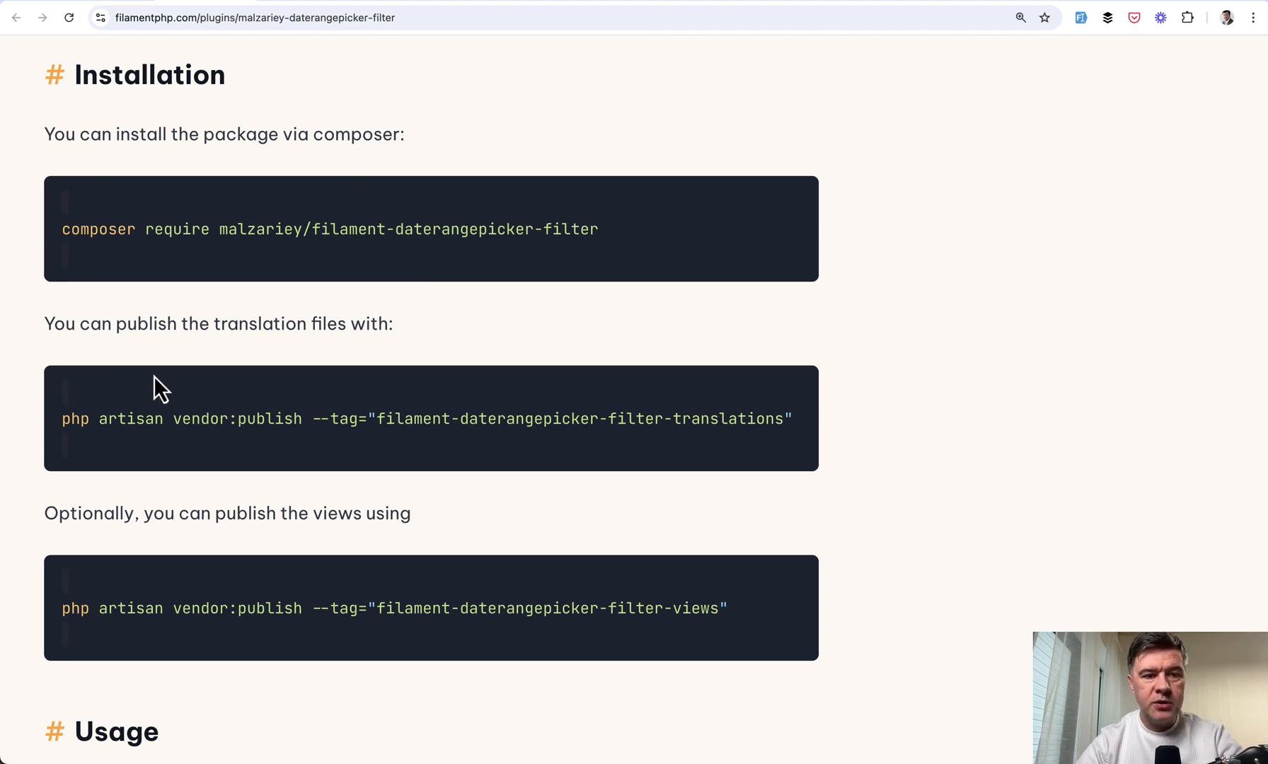
Scroll the plugin docs down to the 'As a Filter' created_at snippet and the Options section
{"action": "scroll", "scroll_direction": "down", "scroll_amount": 3}
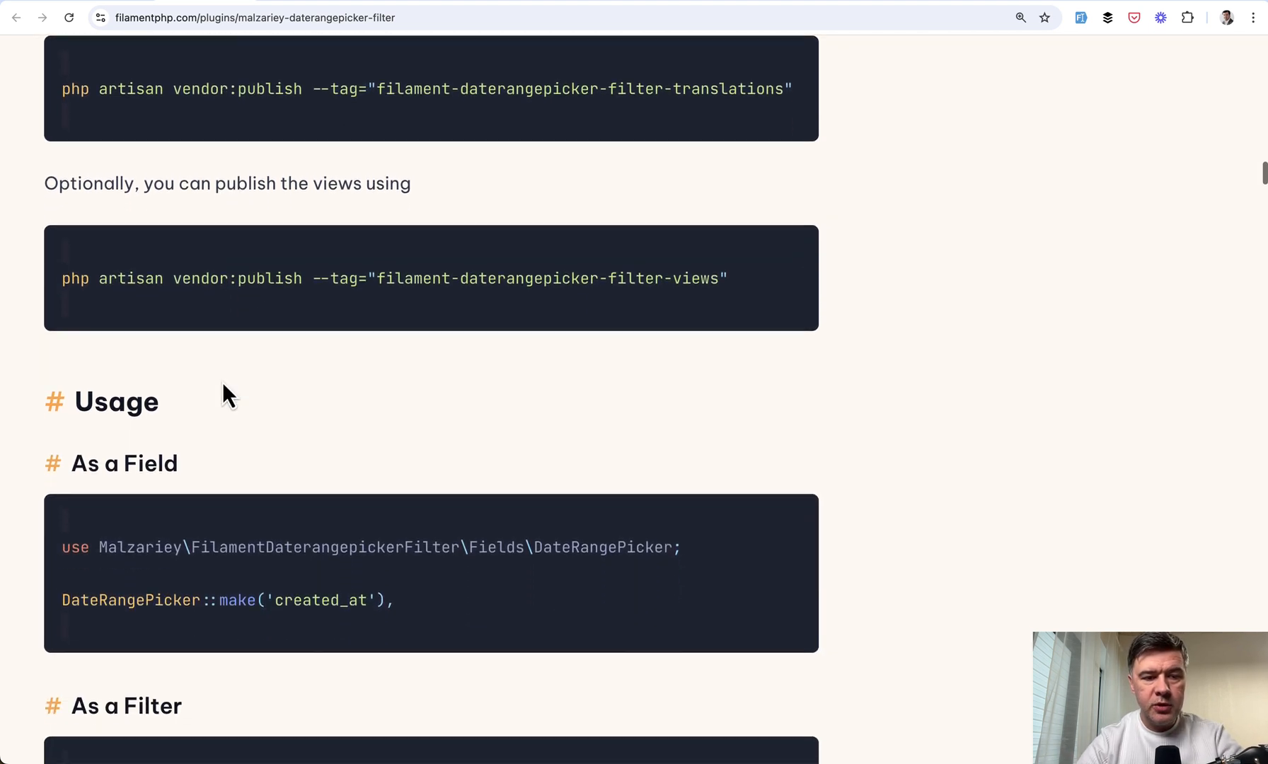
{"action": "scroll", "scroll_direction": "down", "scroll_amount": 3}
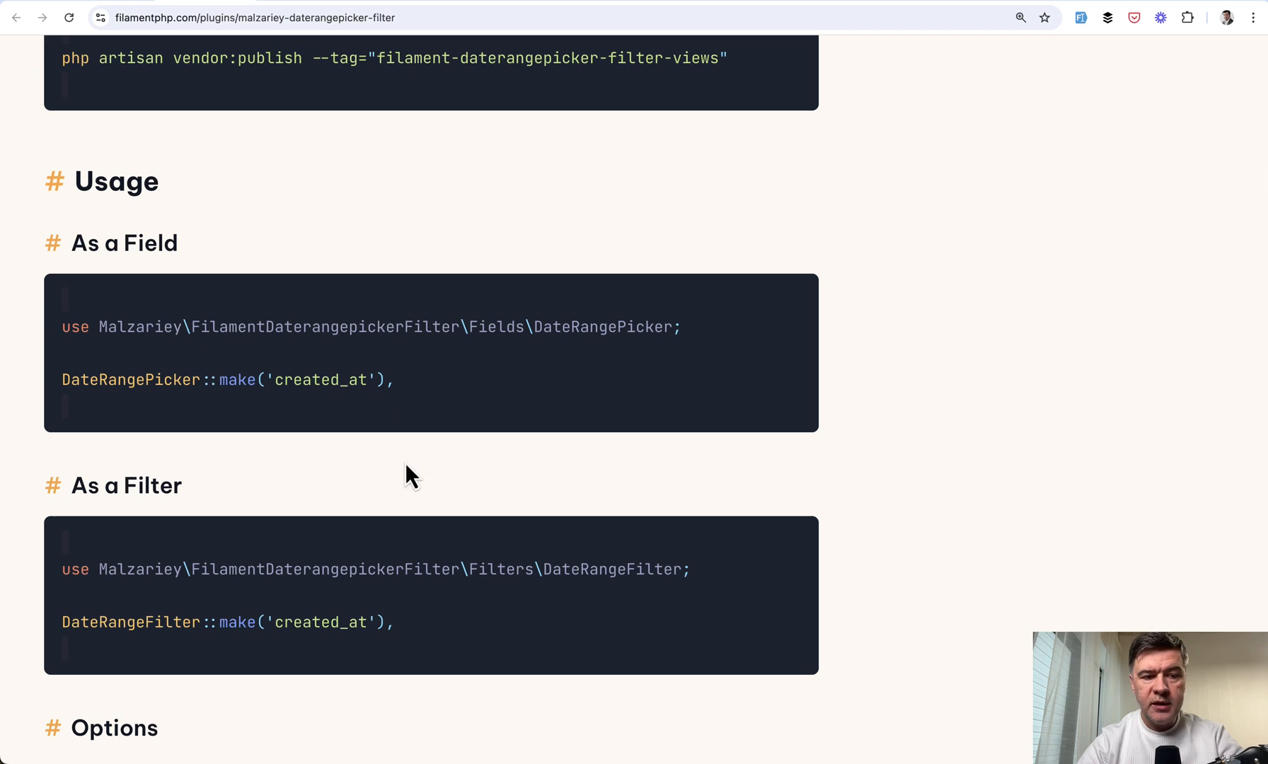
{"action": "scroll", "scroll_direction": "down", "scroll_amount": 3}
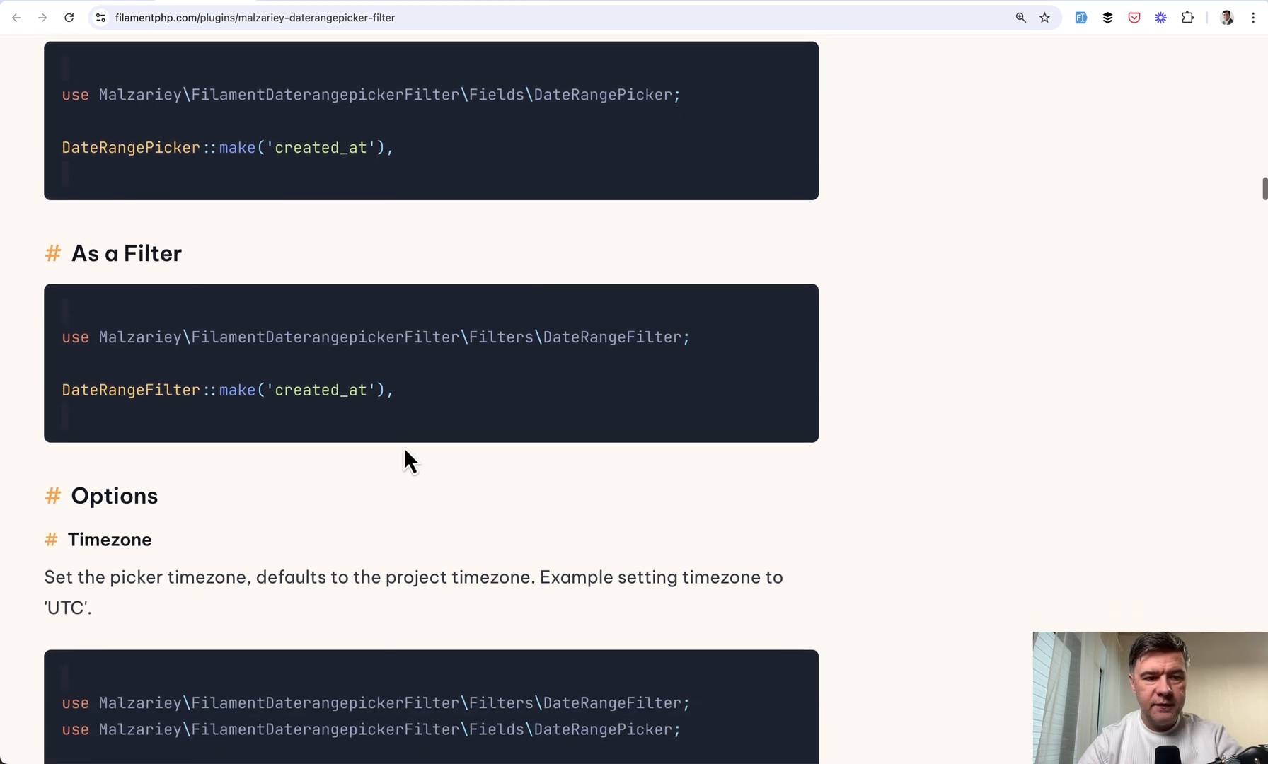
{"action": "mouse_move", "coordinate": [116, 370]}
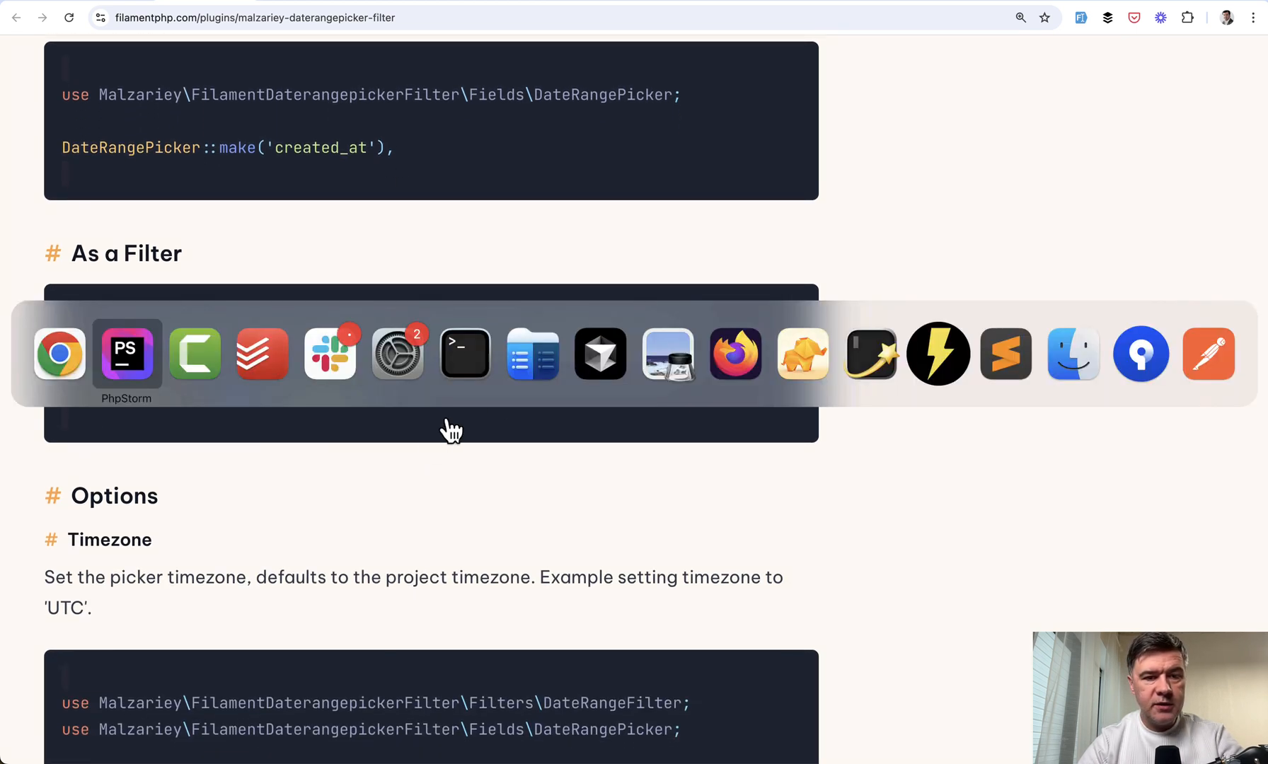
Review OrderResource.php's ->filters() block using DateRangeFilter::make('created_at') labelled Order Date
{"action": "left_click", "coordinate": [126, 353]}
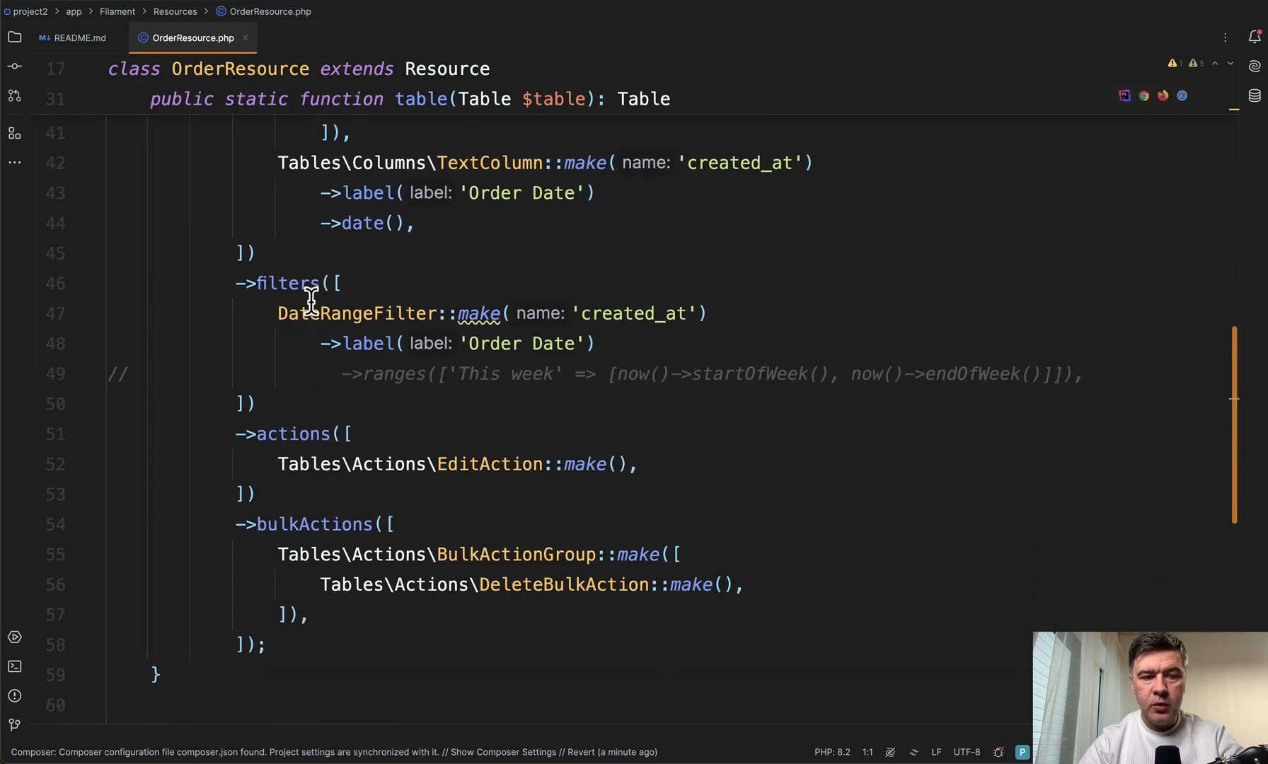
{"action": "mouse_move", "coordinate": [551, 418]}
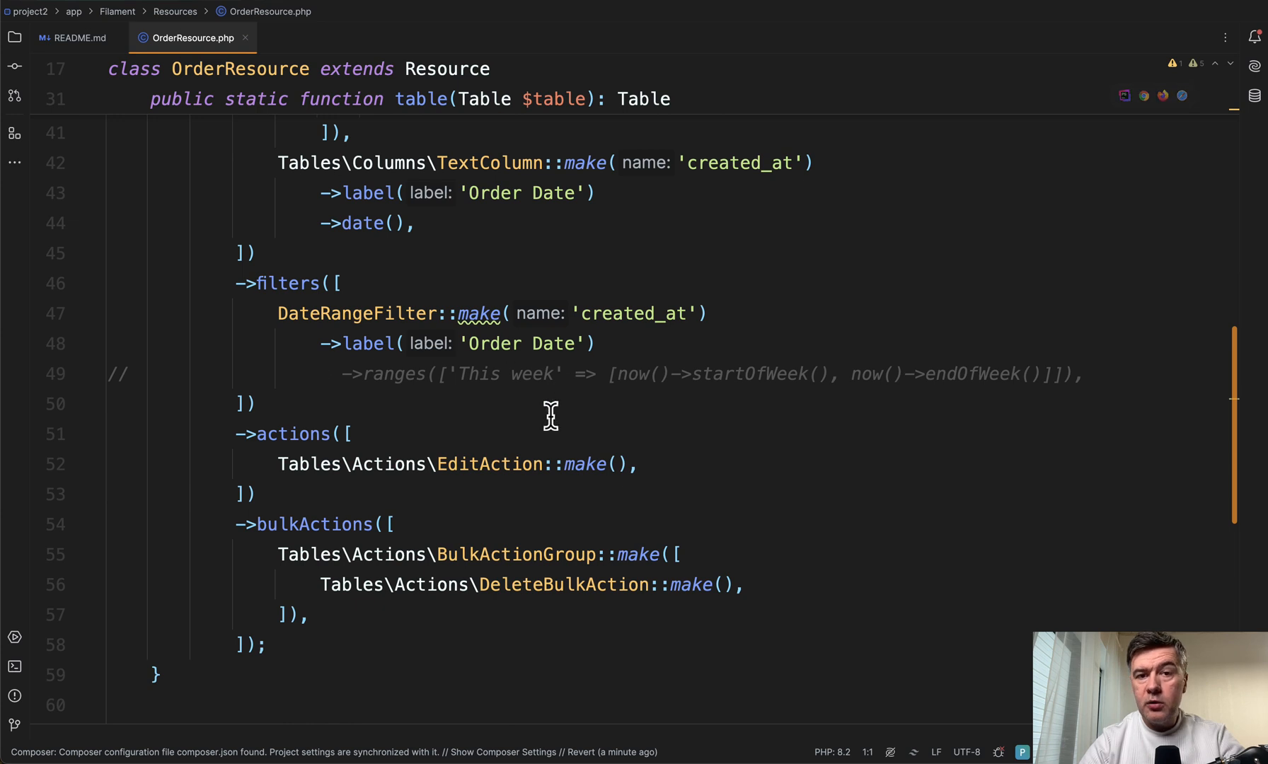
{"action": "mouse_move", "coordinate": [126, 374]}
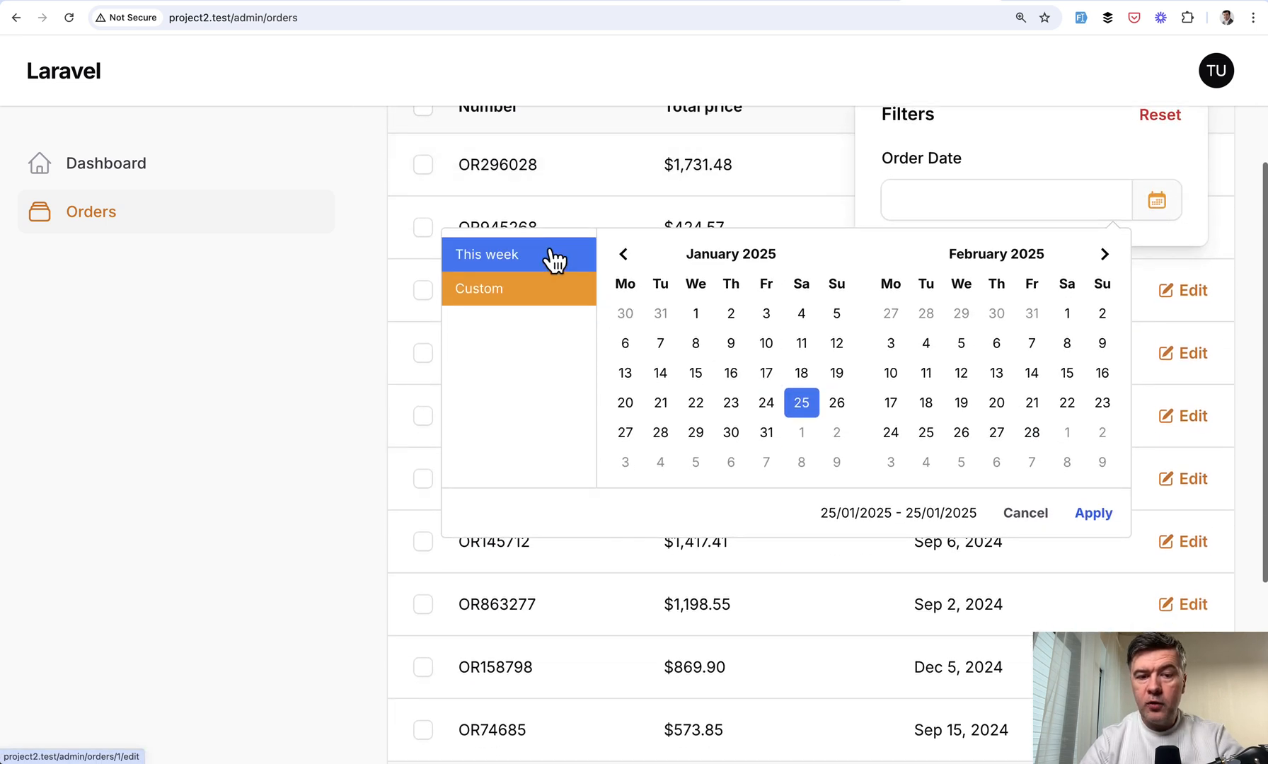
Filter the orders by Order Date using the 'This week' preset, 20/01/2025–26/01/2025
{"action": "left_click", "coordinate": [487, 255]}
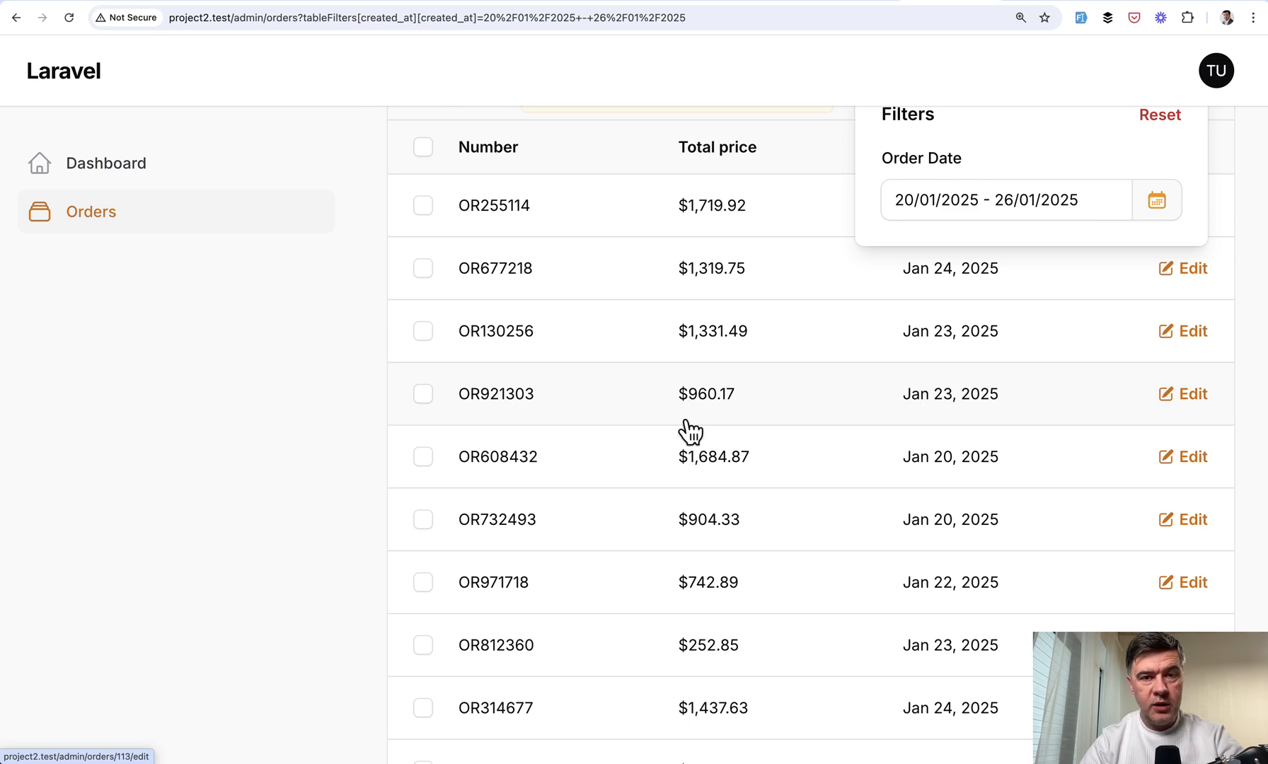
{"action": "left_click", "coordinate": [254, 445]}
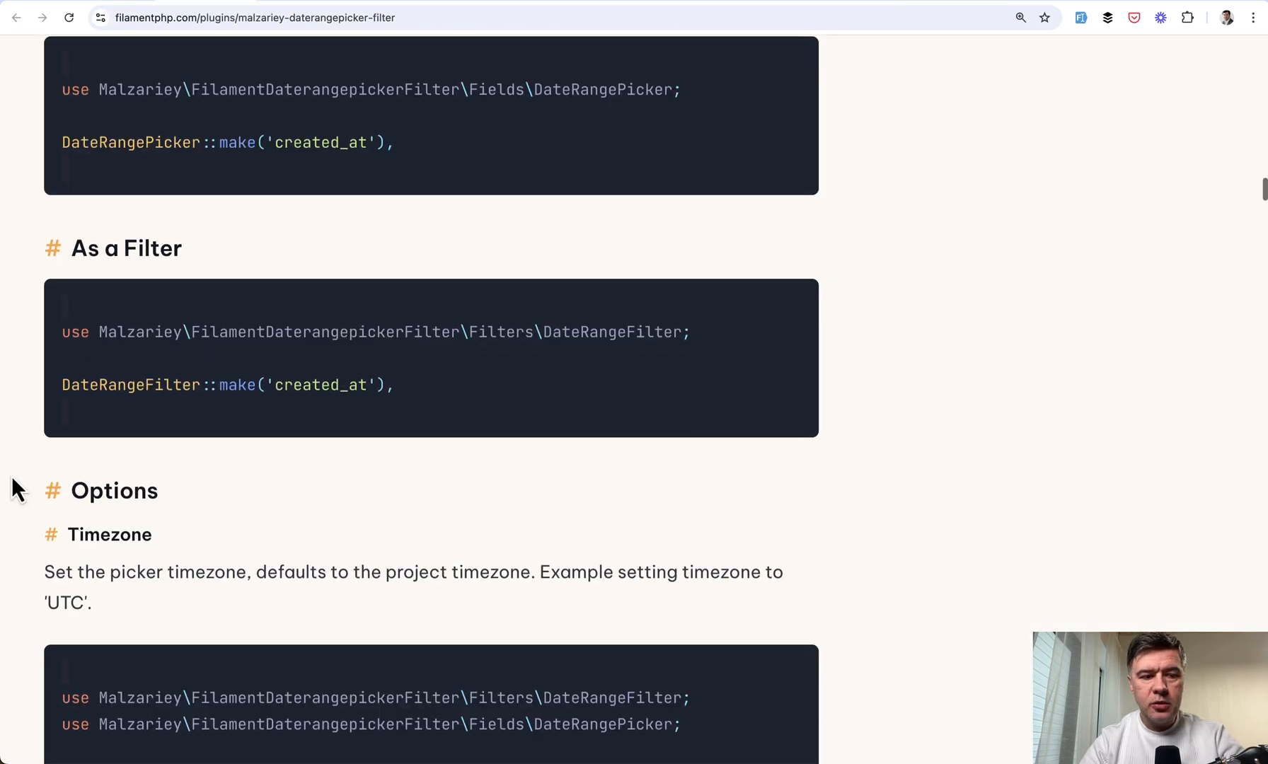
Scroll the Options section past default range presets to the Time Picker and Auto Apply settings
{"action": "scroll", "scroll_direction": "down", "scroll_amount": 3}
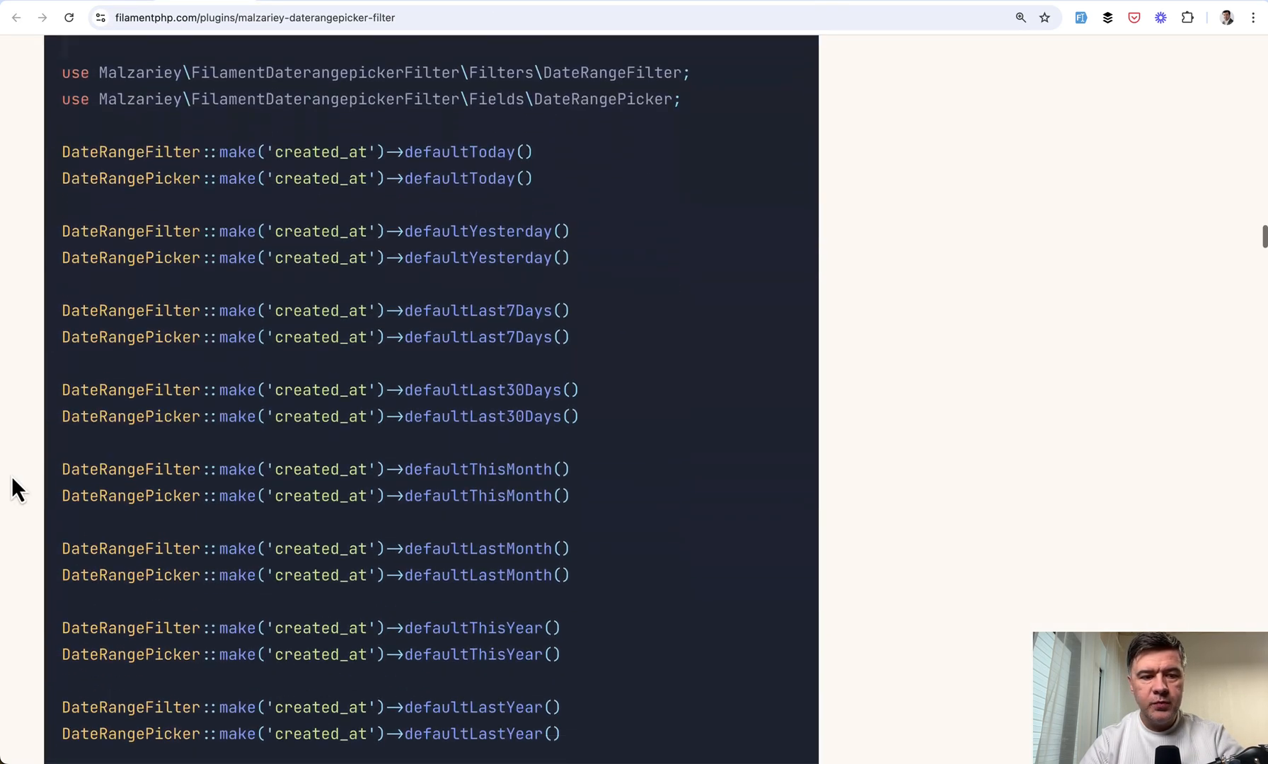
{"action": "scroll", "scroll_direction": "down", "scroll_amount": 3}
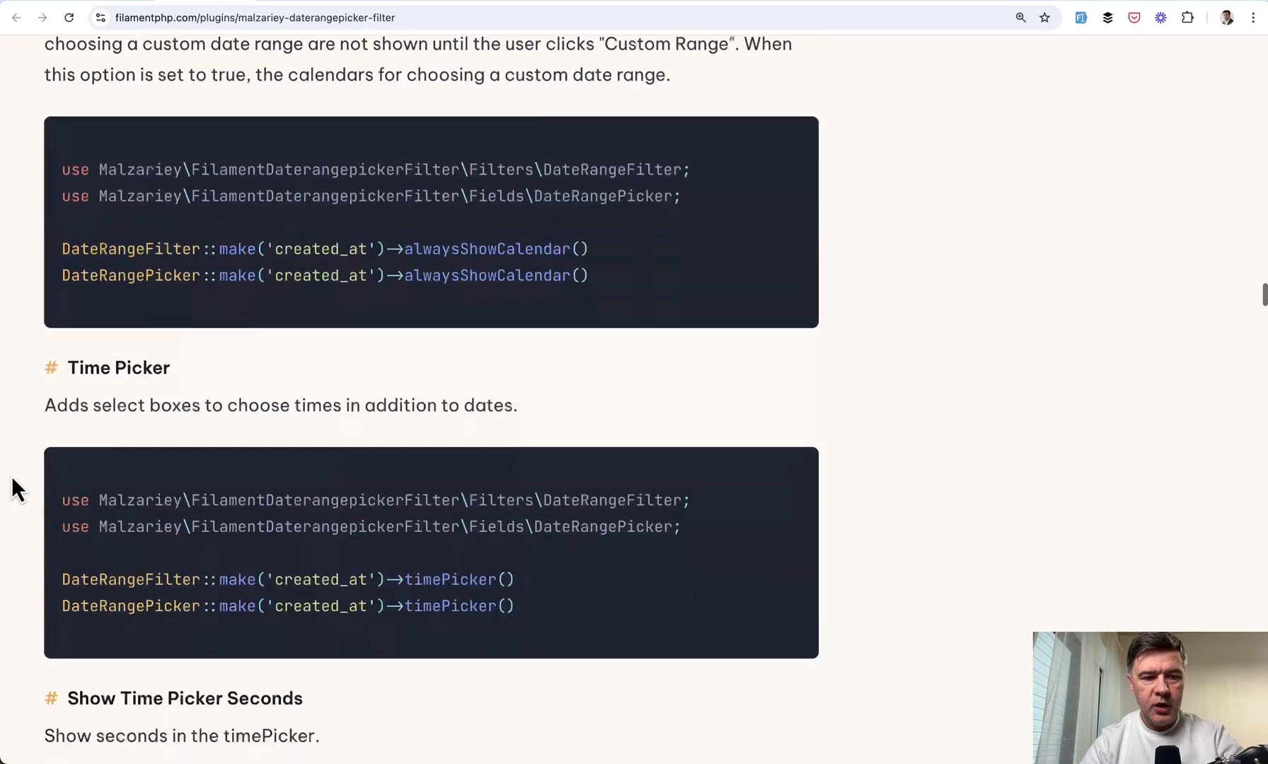
{"action": "scroll", "scroll_direction": "down", "scroll_amount": 3}
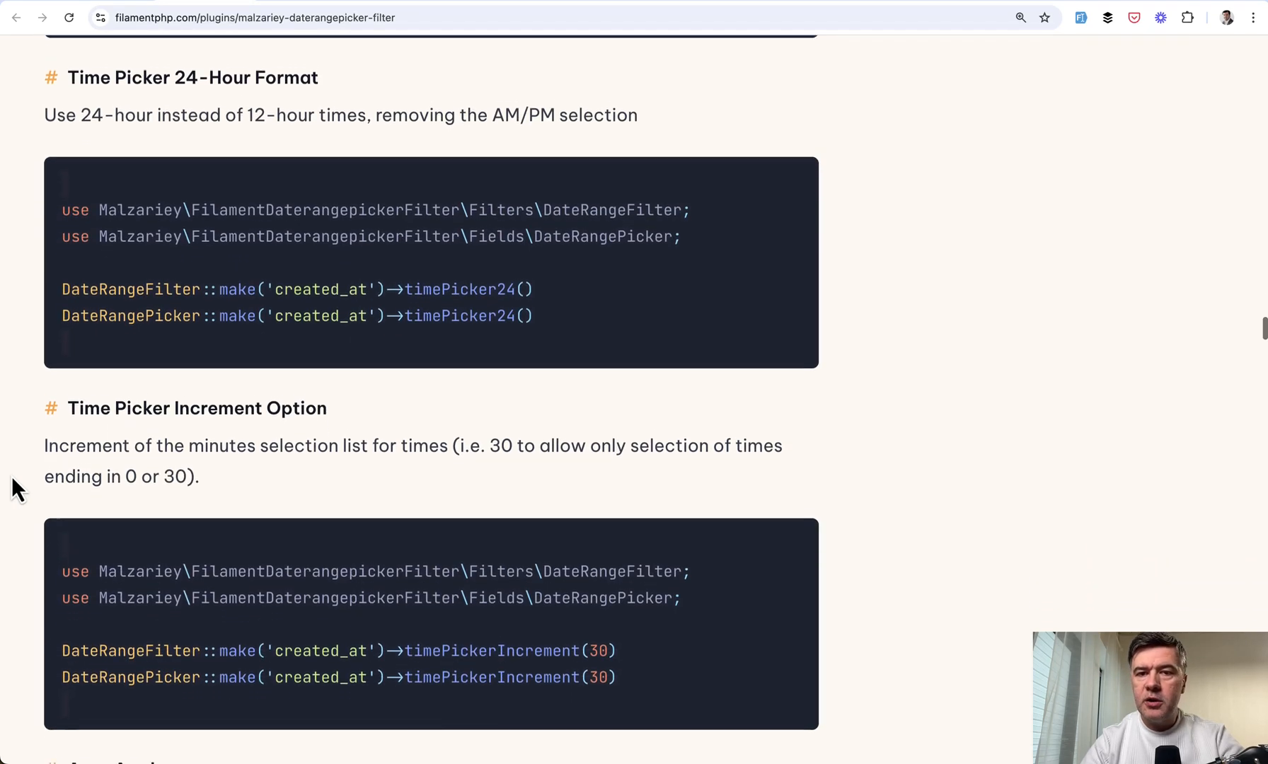
{"action": "scroll", "scroll_direction": "down", "scroll_amount": 3}
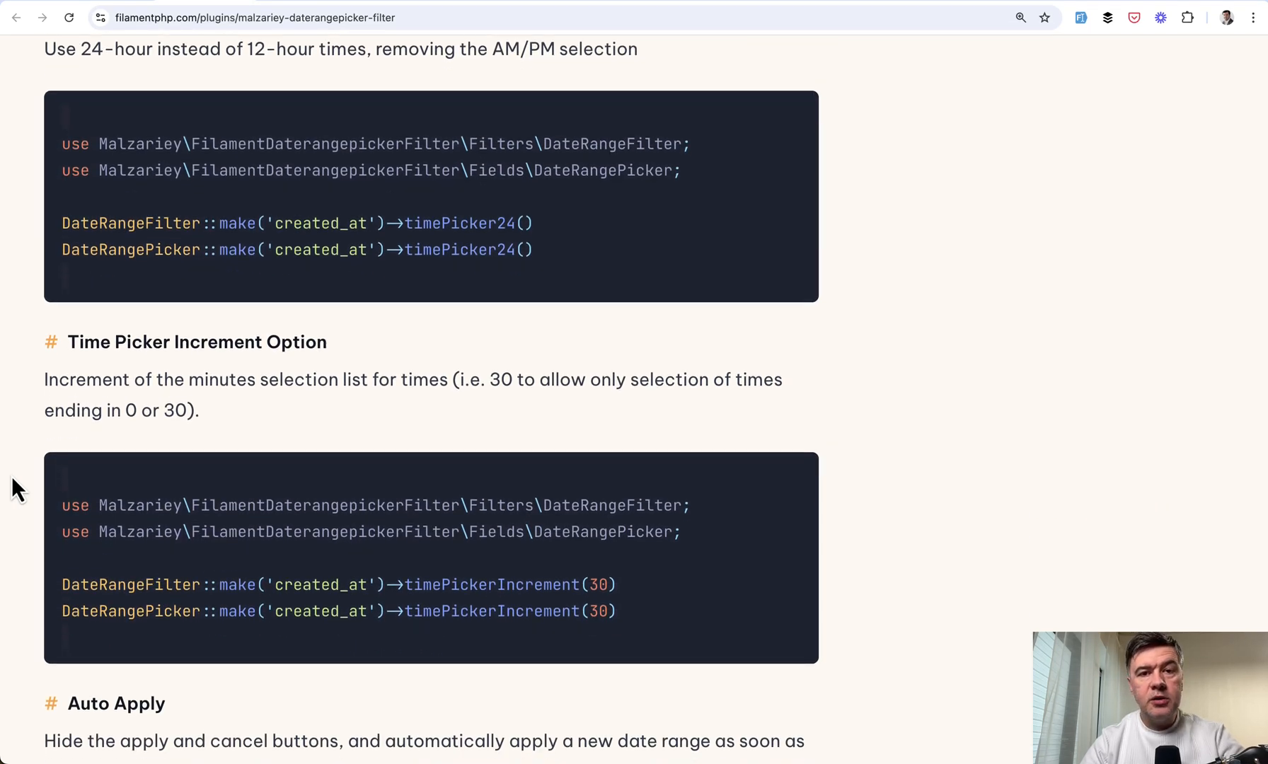
{"action": "mouse_move", "coordinate": [1137, 13]}
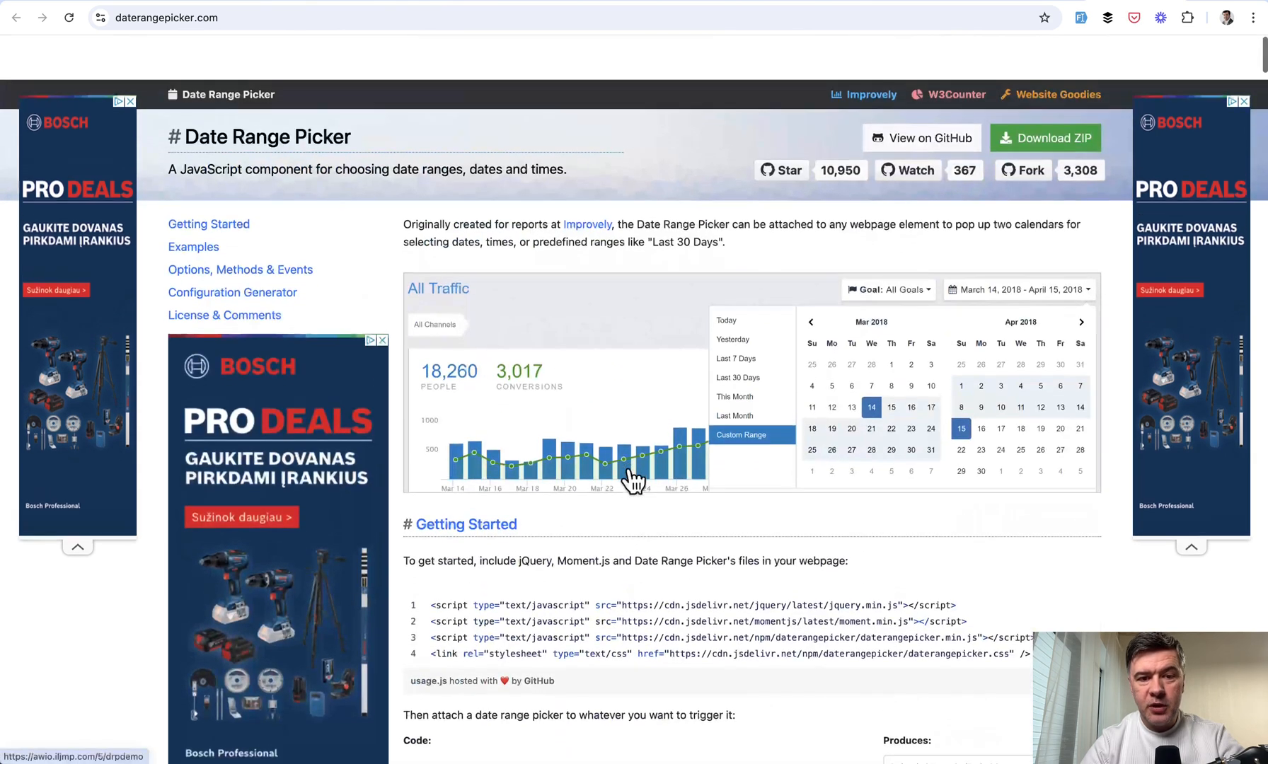
Scroll daterangepicker.com down to its Getting Started section requiring jQuery and Moment.js
{"action": "scroll", "scroll_direction": "down", "scroll_amount": 3}
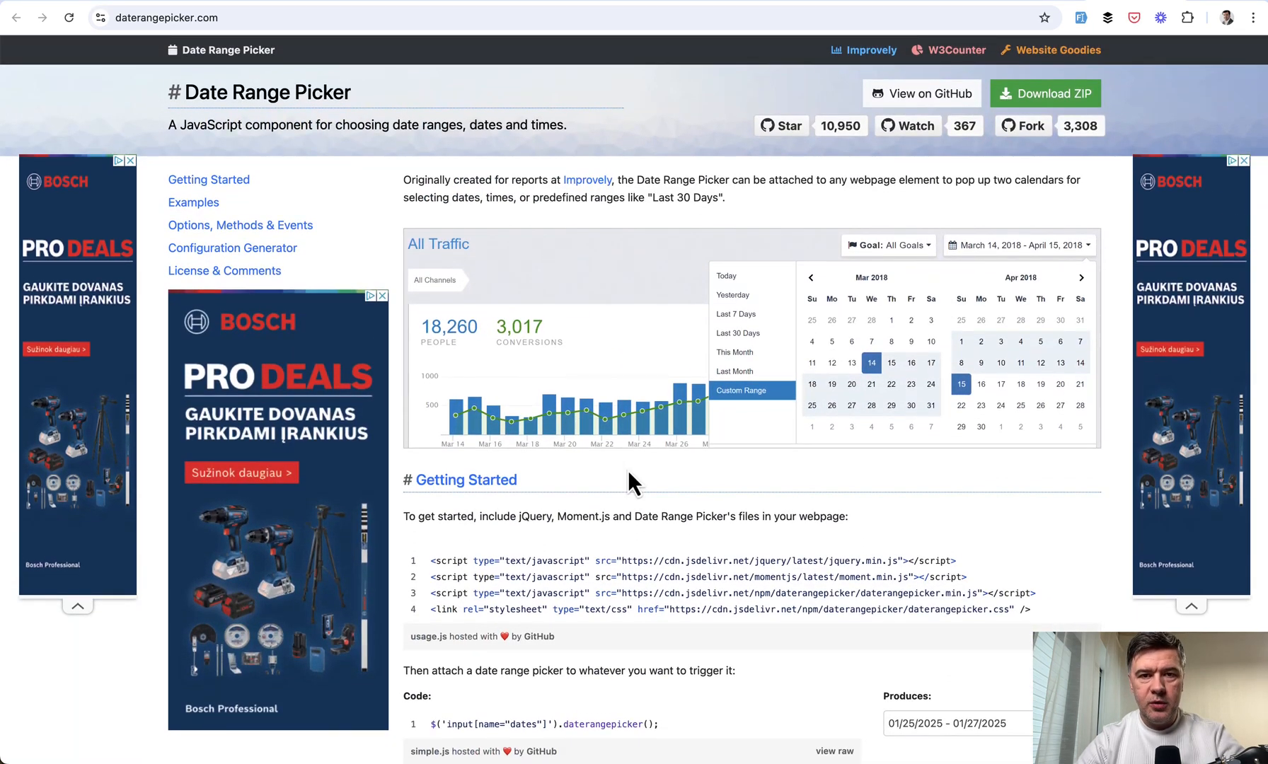
{"action": "scroll", "scroll_direction": "down", "scroll_amount": 3}
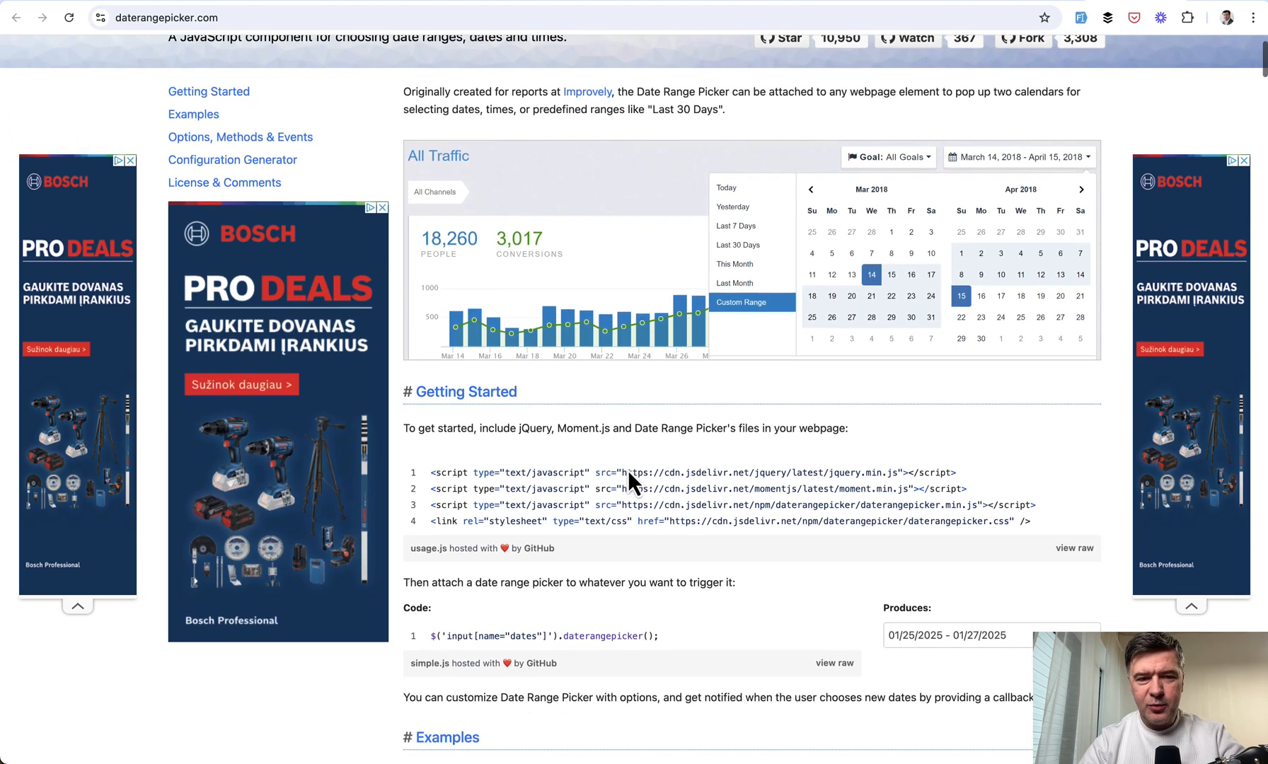
{"action": "scroll", "scroll_direction": "down", "scroll_amount": 3}
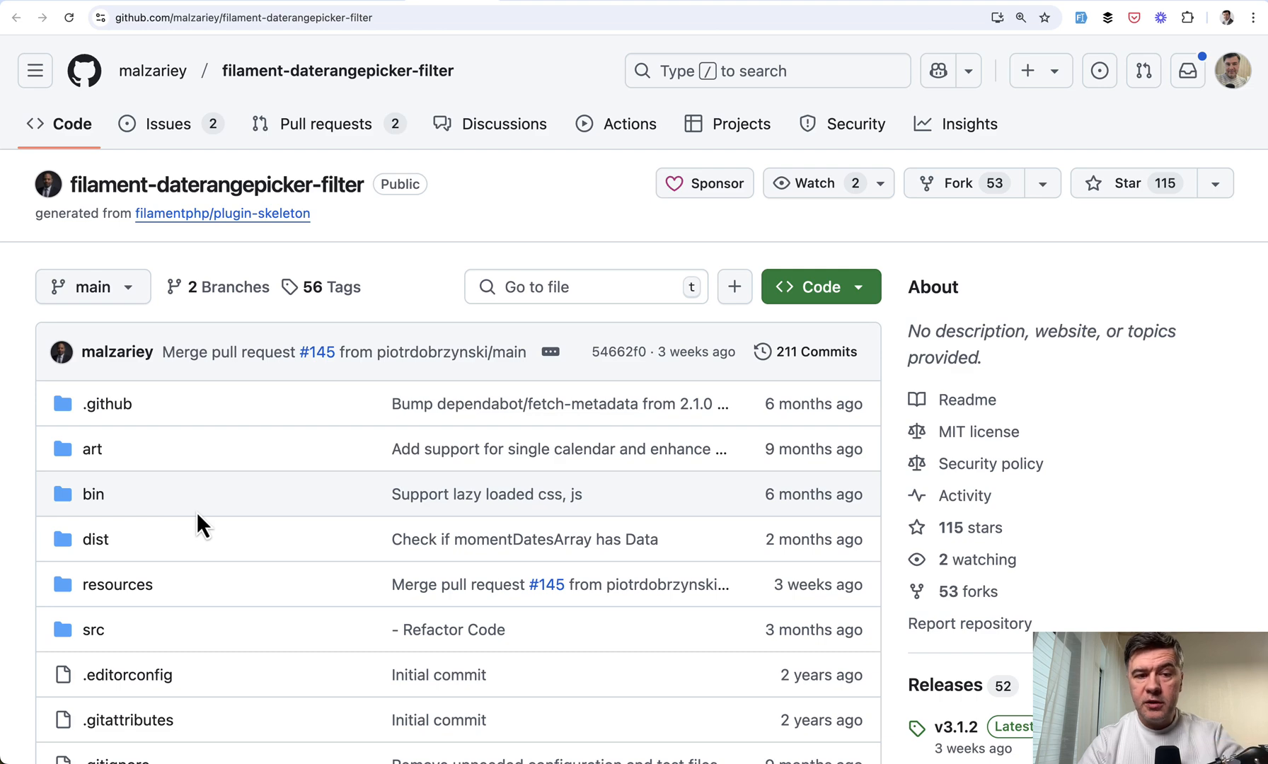
Open the repo's package.json and scroll through resources/js/filament-daterangepicker.js
{"action": "scroll", "scroll_direction": "down", "scroll_amount": 3}
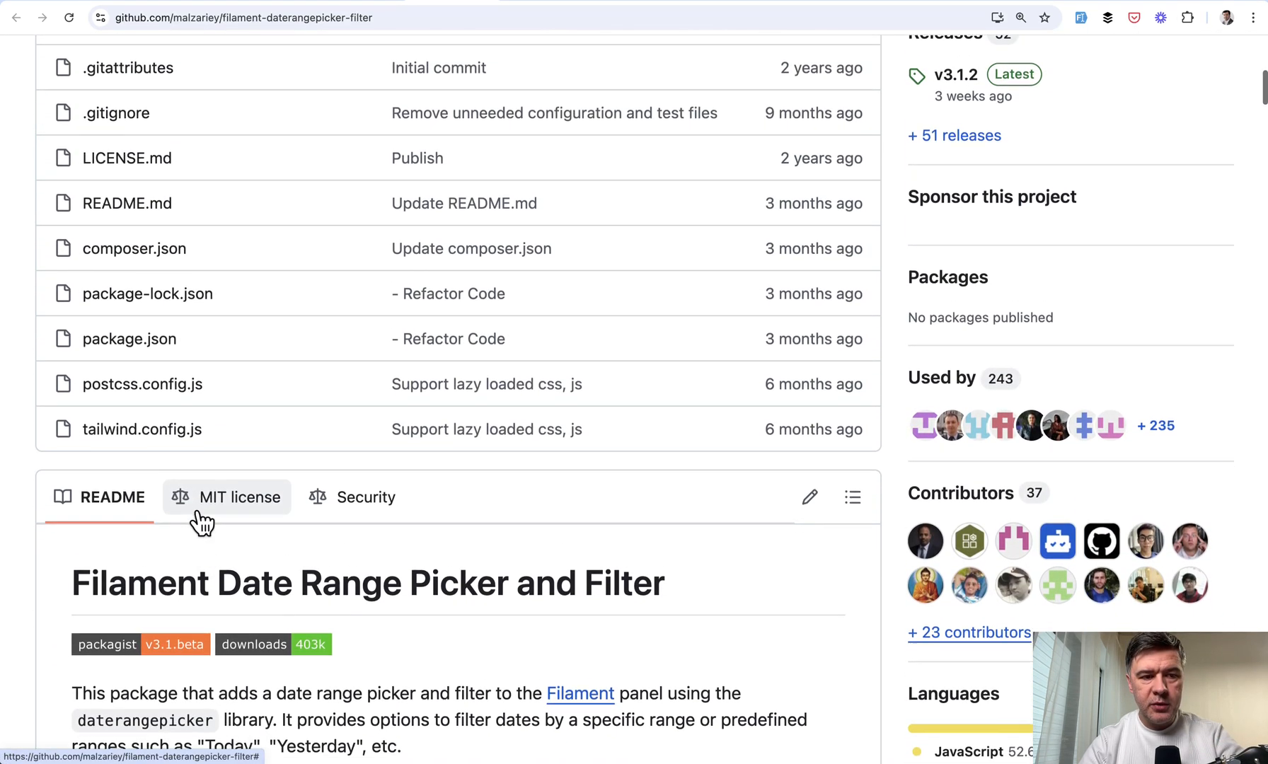
{"action": "left_click", "coordinate": [131, 338]}
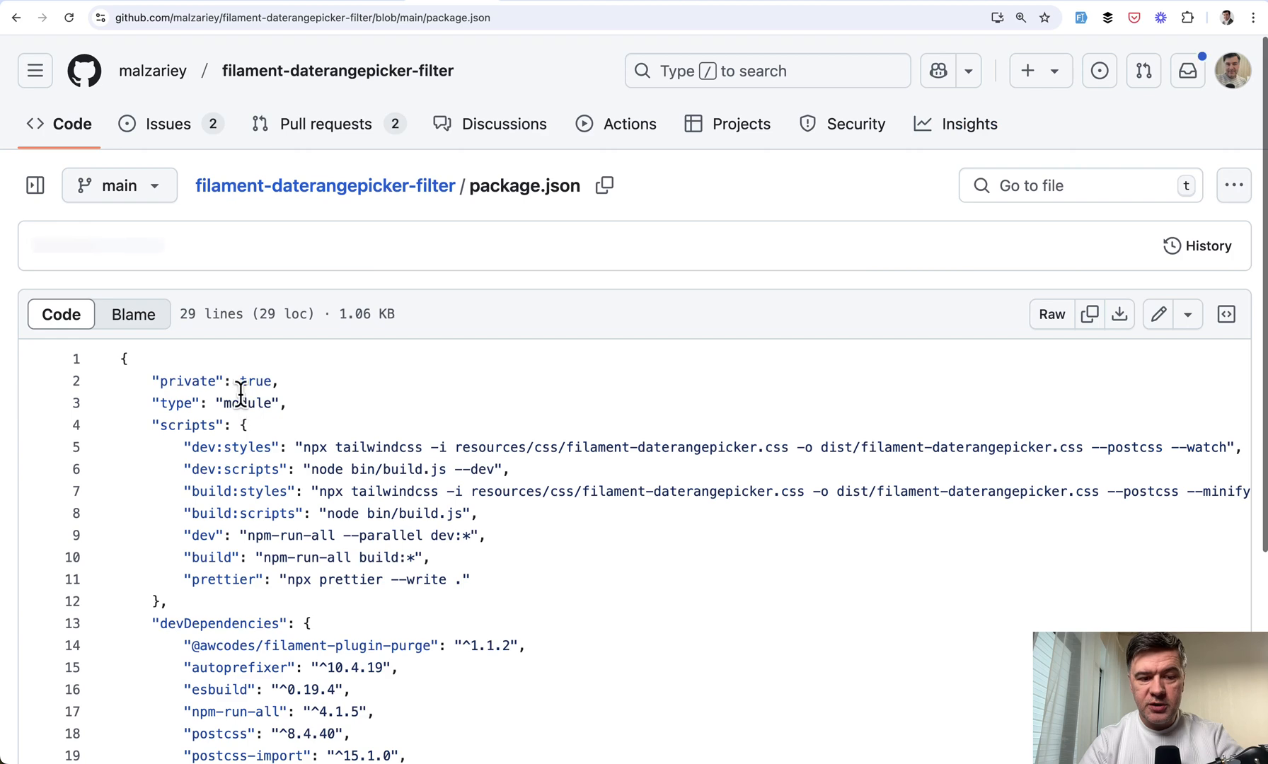
{"action": "scroll", "scroll_direction": "down", "scroll_amount": 3}
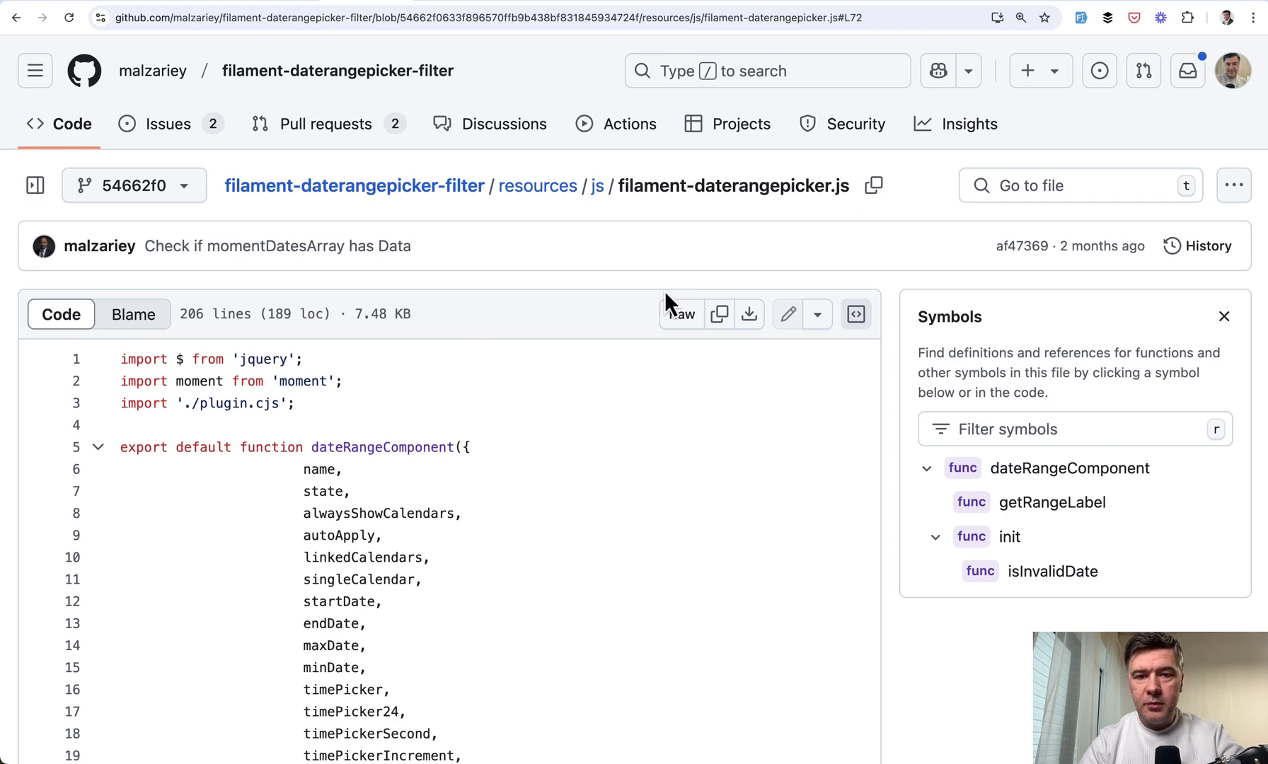
{"action": "scroll", "scroll_direction": "down", "scroll_amount": 3}
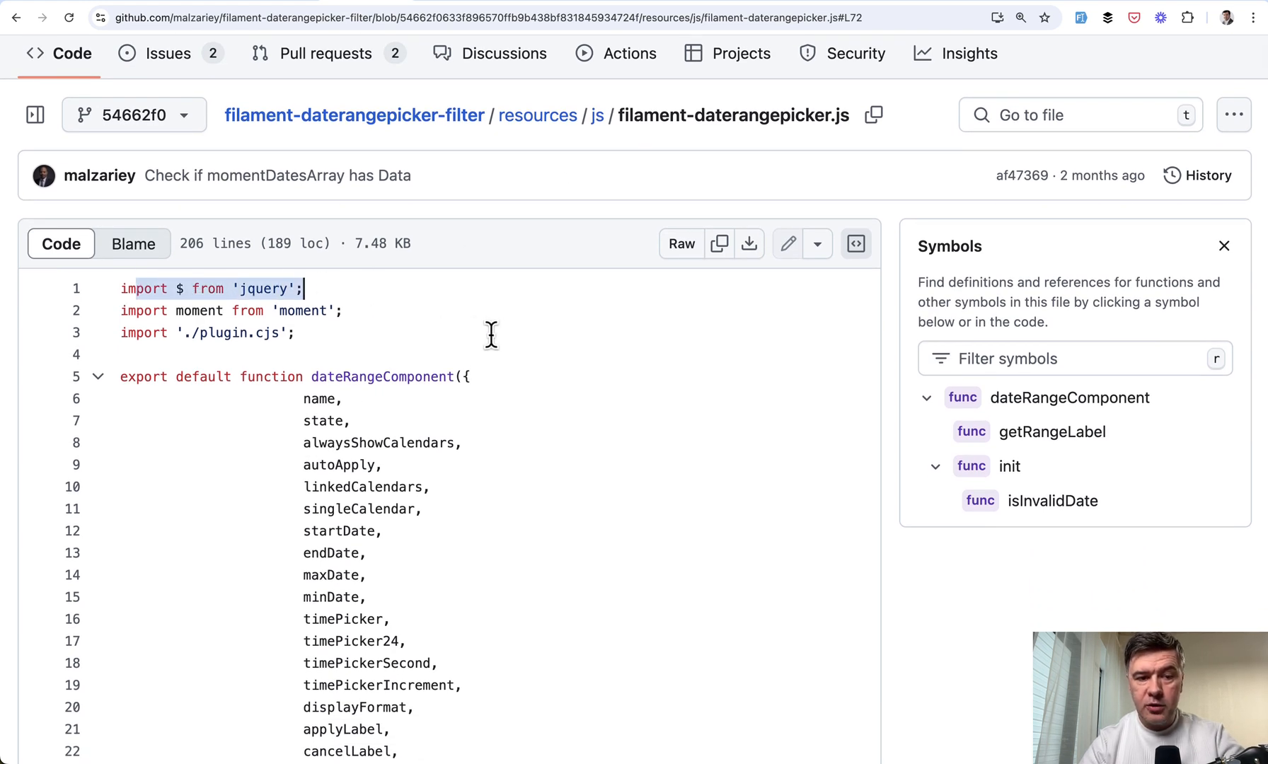
Return to the resources/js folder and open plugin.cjs, the bundled jQuery Date Range Picker source
{"action": "left_click", "coordinate": [597, 115]}
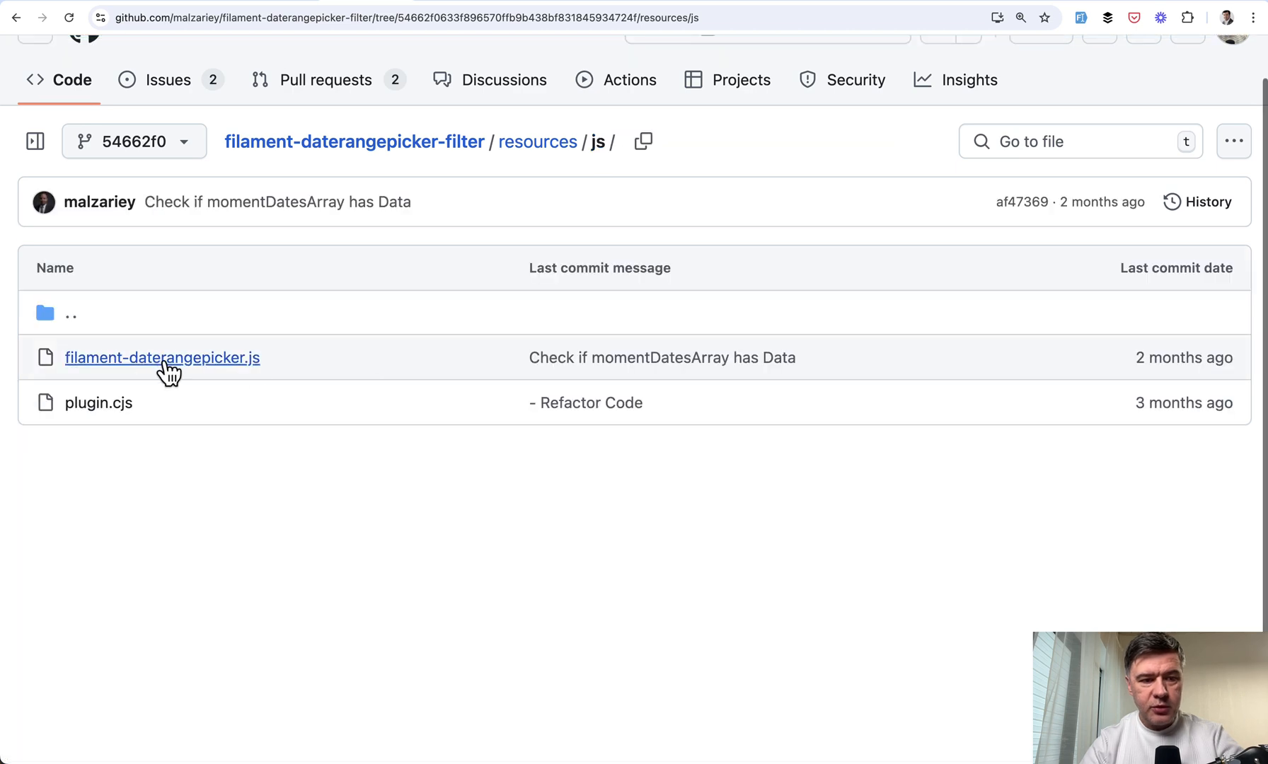
{"action": "left_click", "coordinate": [97, 402]}
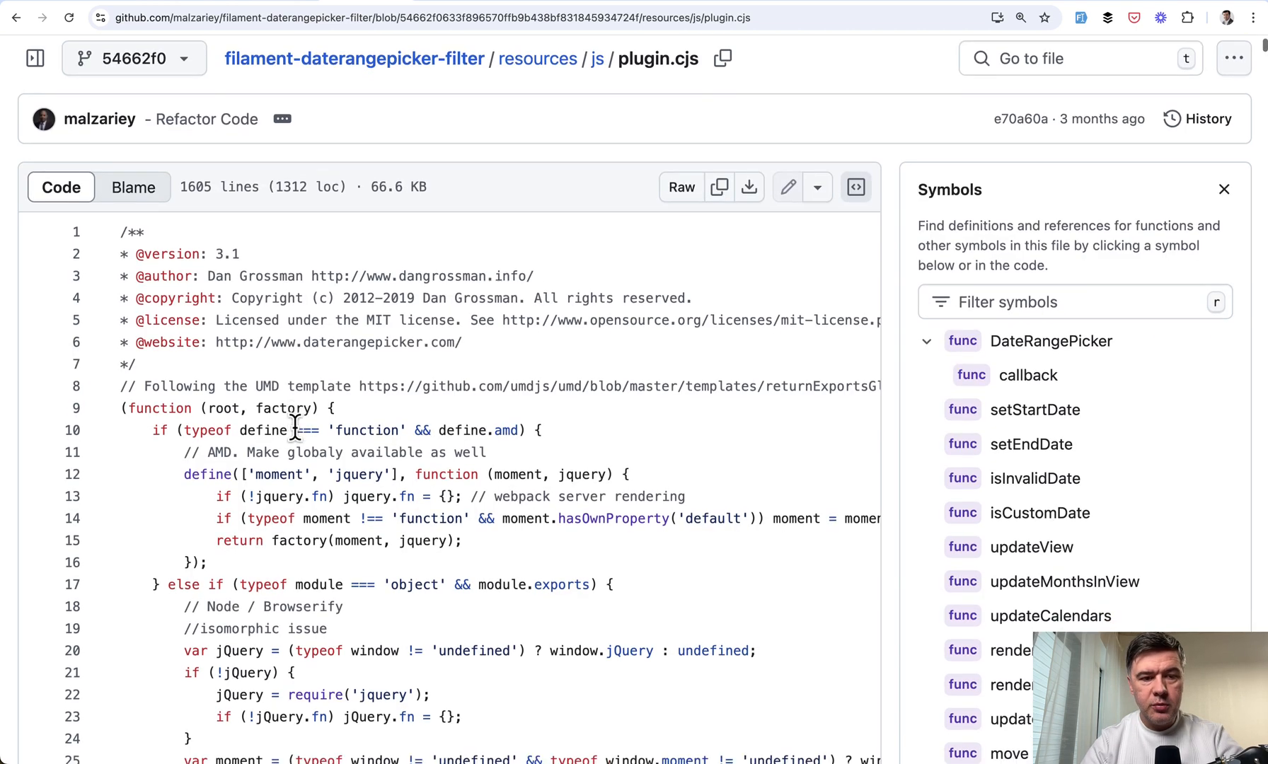
{"action": "scroll", "scroll_direction": "down", "scroll_amount": 3}
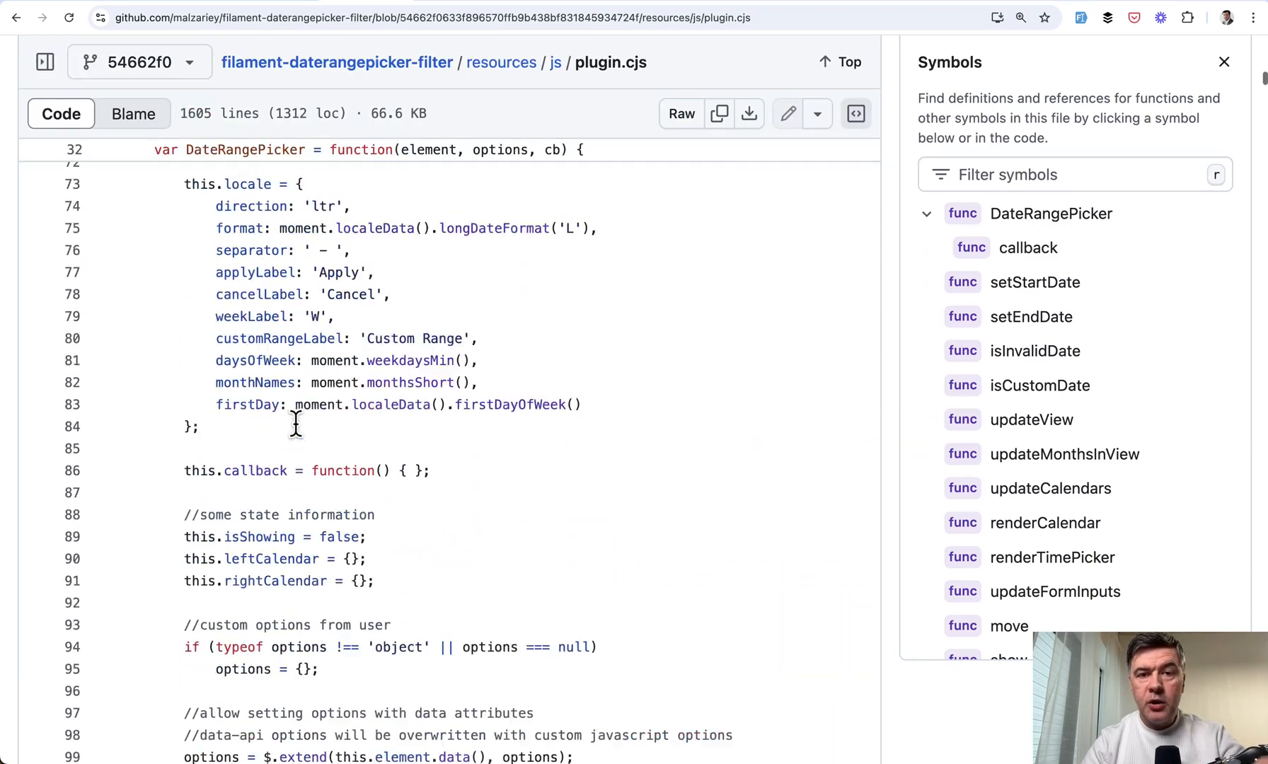
{"action": "scroll", "scroll_direction": "up", "scroll_amount": 3}
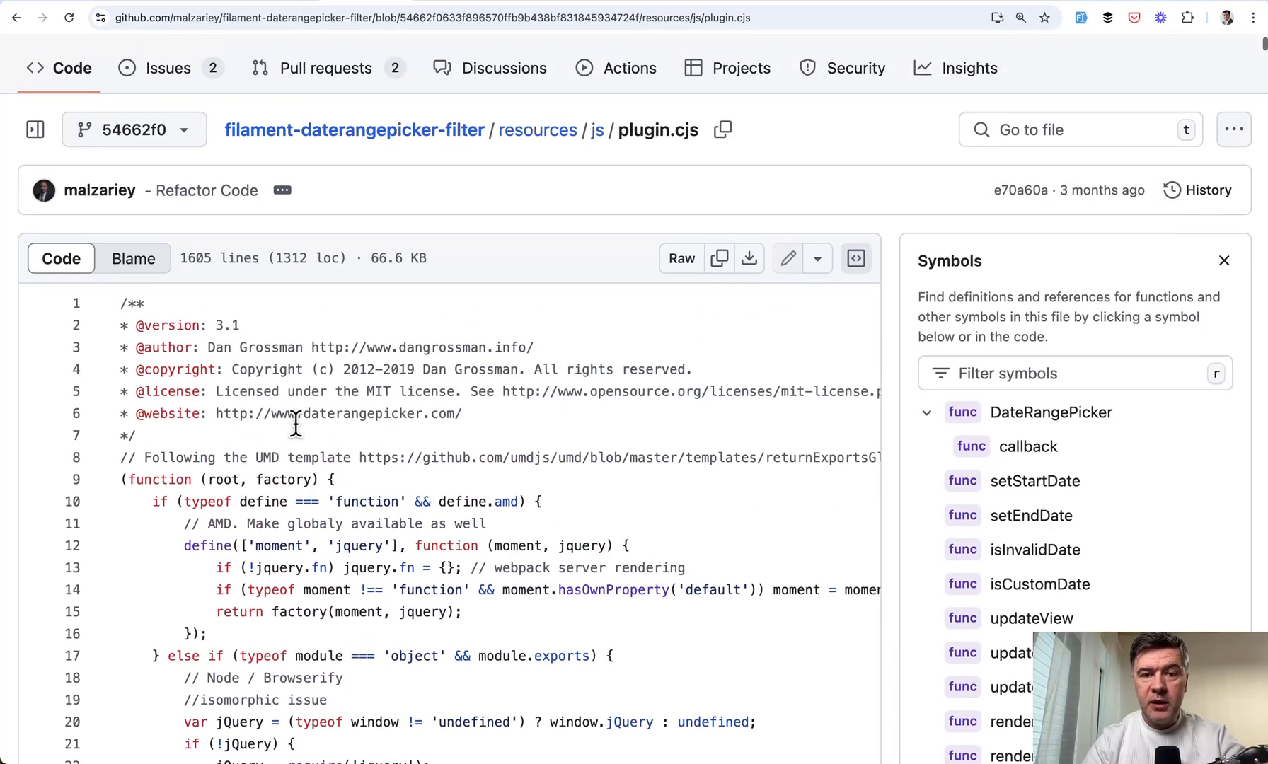